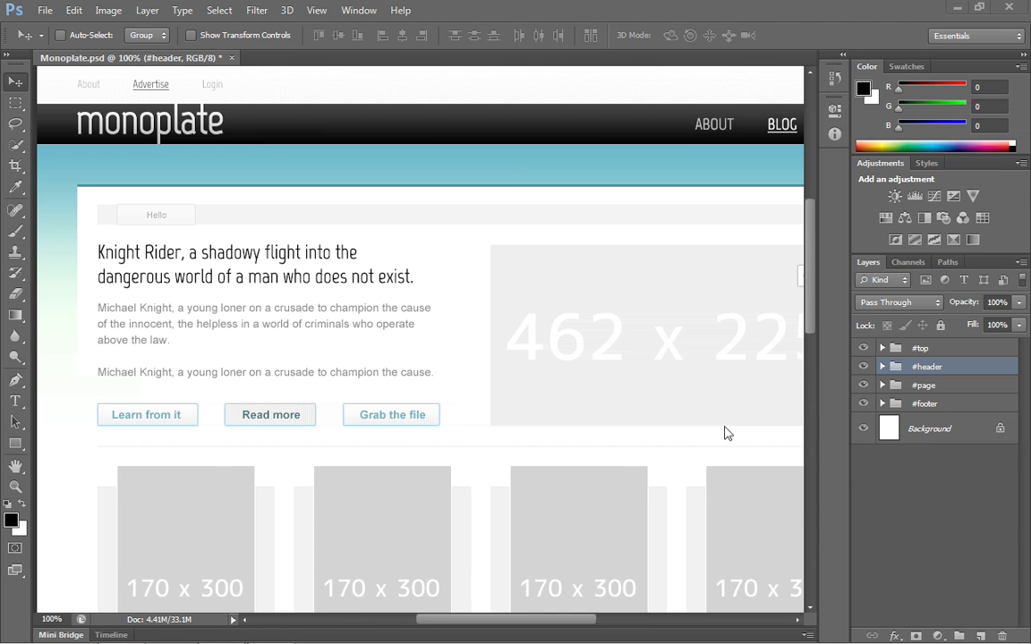
{"action": "mouse_move", "coordinate": [381, 522]}
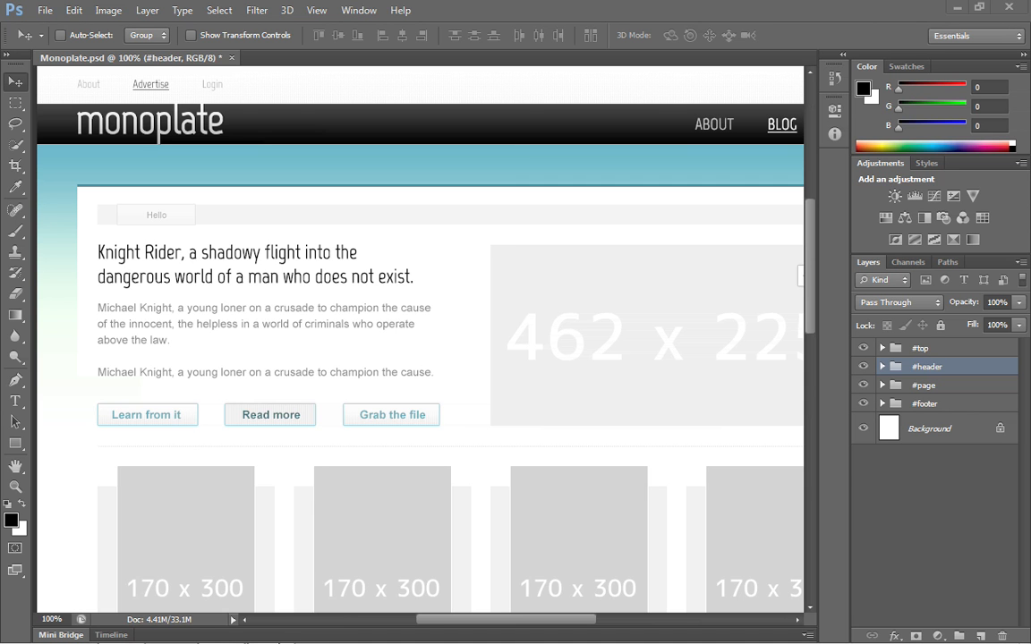
{"action": "mouse_move", "coordinate": [264, 607]}
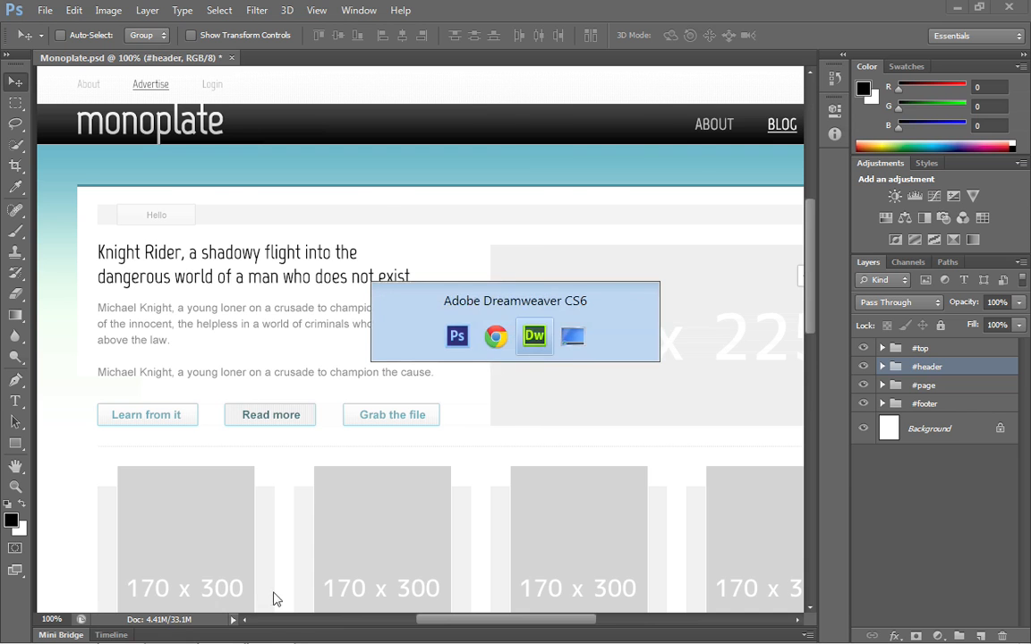
Step: Switch from Photoshop to Dreamweaver's 'psd to html' site
{"action": "left_click", "coordinate": [534, 335]}
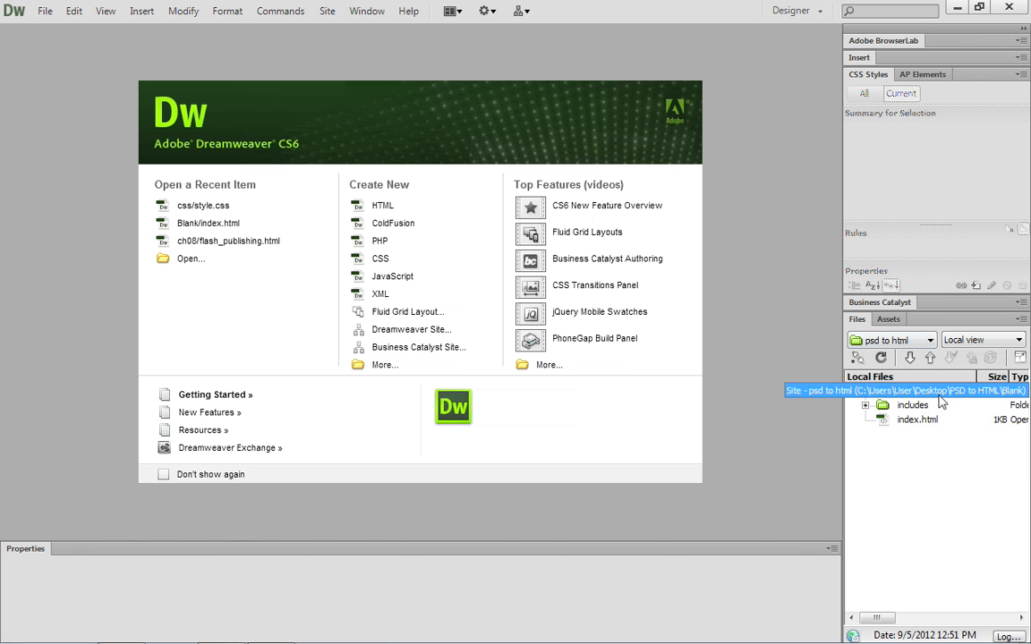
{"action": "mouse_move", "coordinate": [941, 401]}
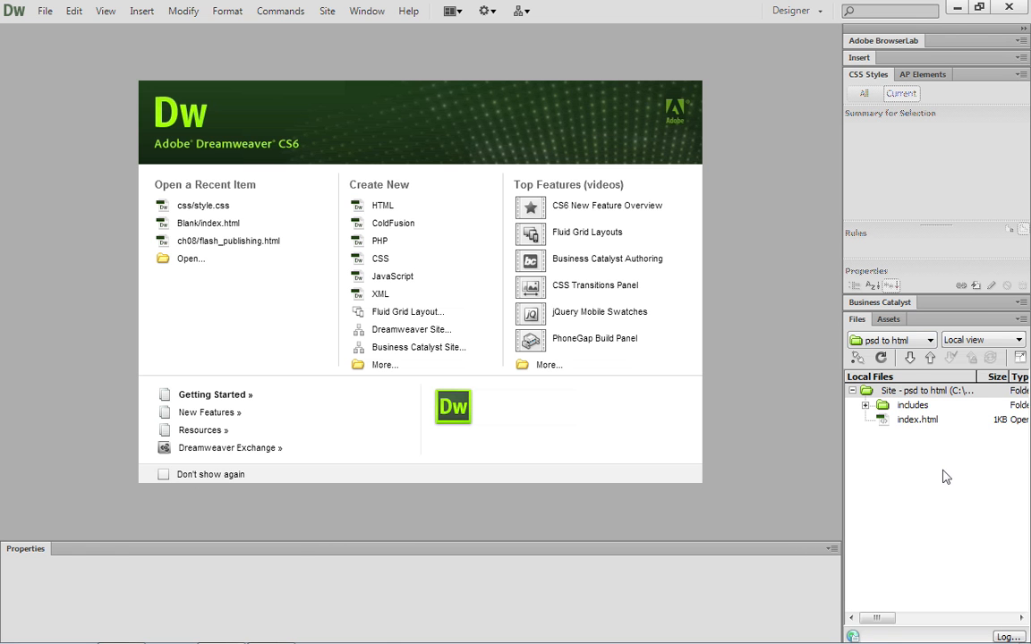
{"action": "mouse_move", "coordinate": [885, 426]}
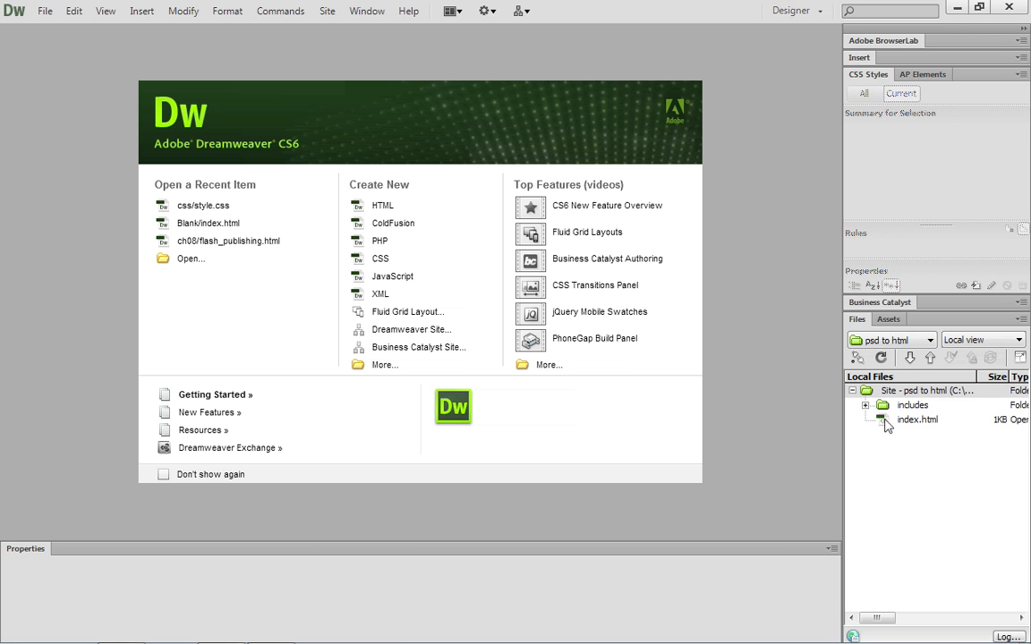
Step: Open index.html, check its 'Monoplate' title, and expand the includes and css folders
{"action": "double_click", "coordinate": [916, 419]}
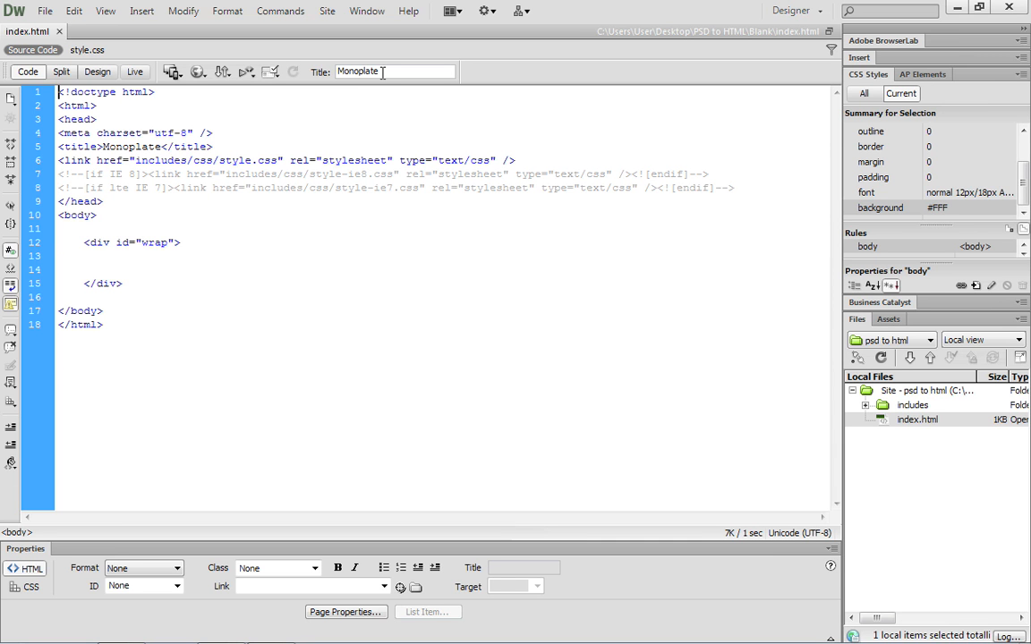
{"action": "mouse_move", "coordinate": [369, 75]}
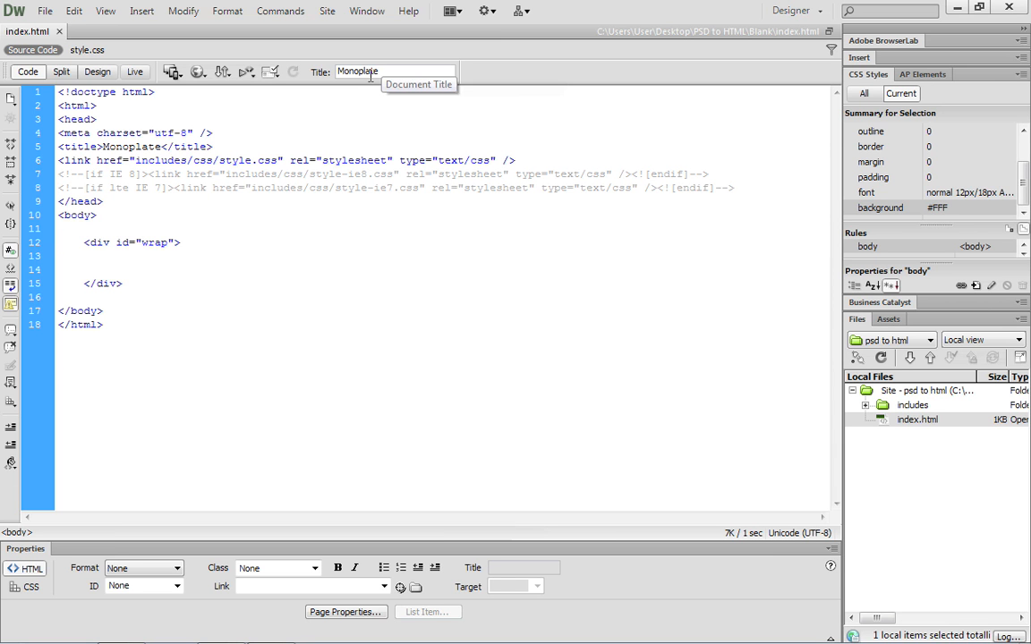
{"action": "left_click", "coordinate": [219, 160]}
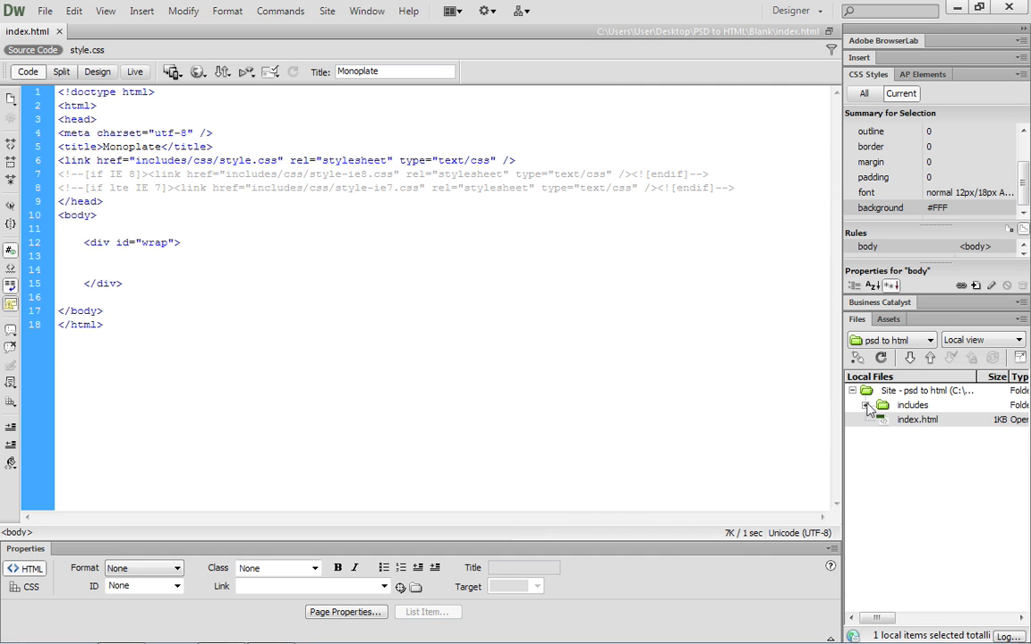
{"action": "left_click", "coordinate": [881, 404]}
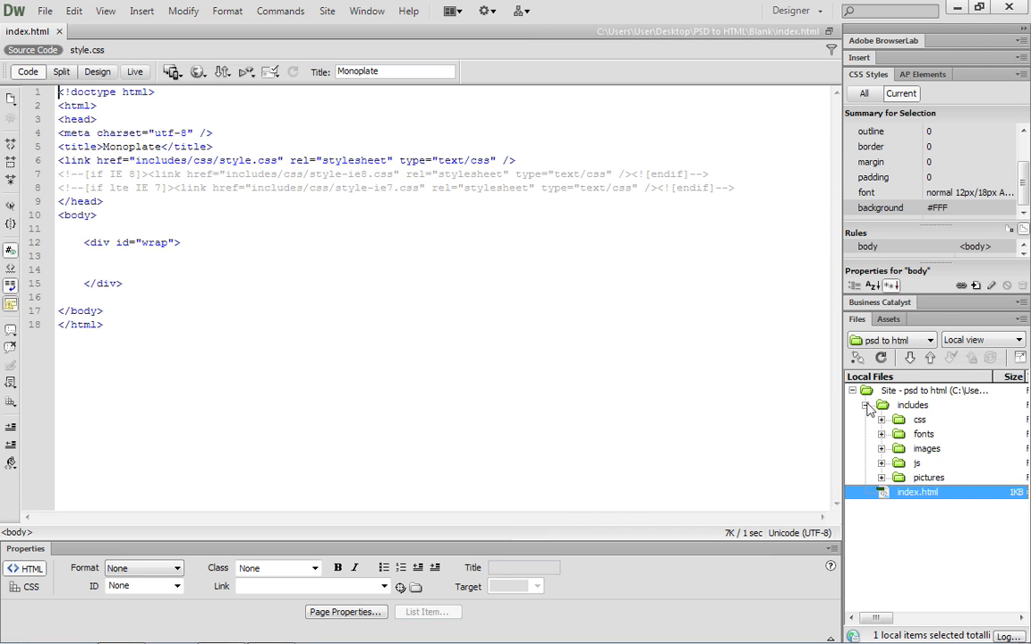
{"action": "left_click", "coordinate": [883, 420]}
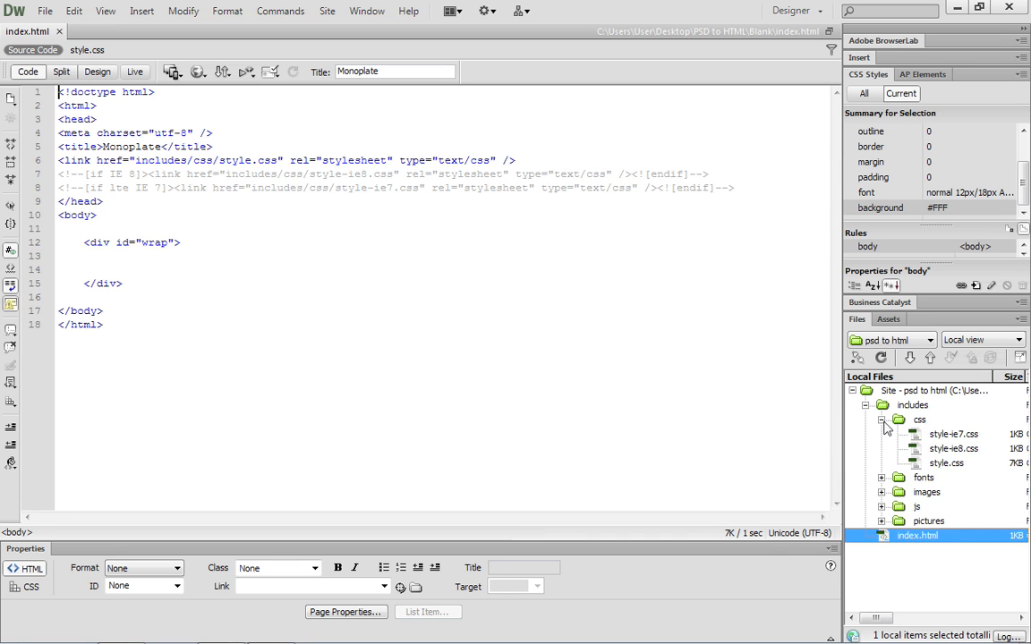
{"action": "mouse_move", "coordinate": [917, 468]}
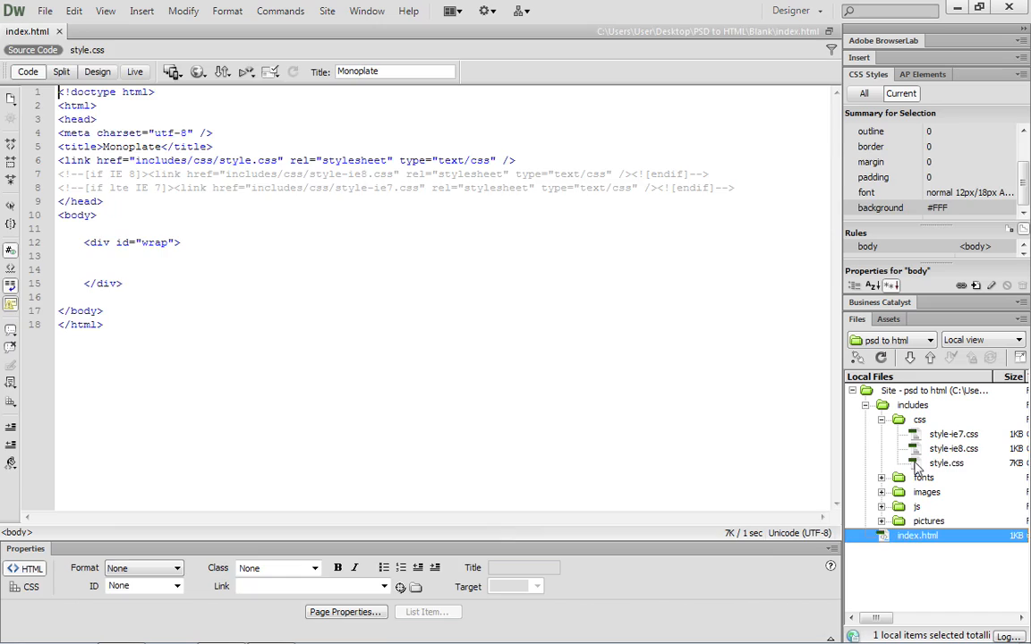
Step: Open style.css and scroll through its stylesheet rules in Code view
{"action": "double_click", "coordinate": [946, 462]}
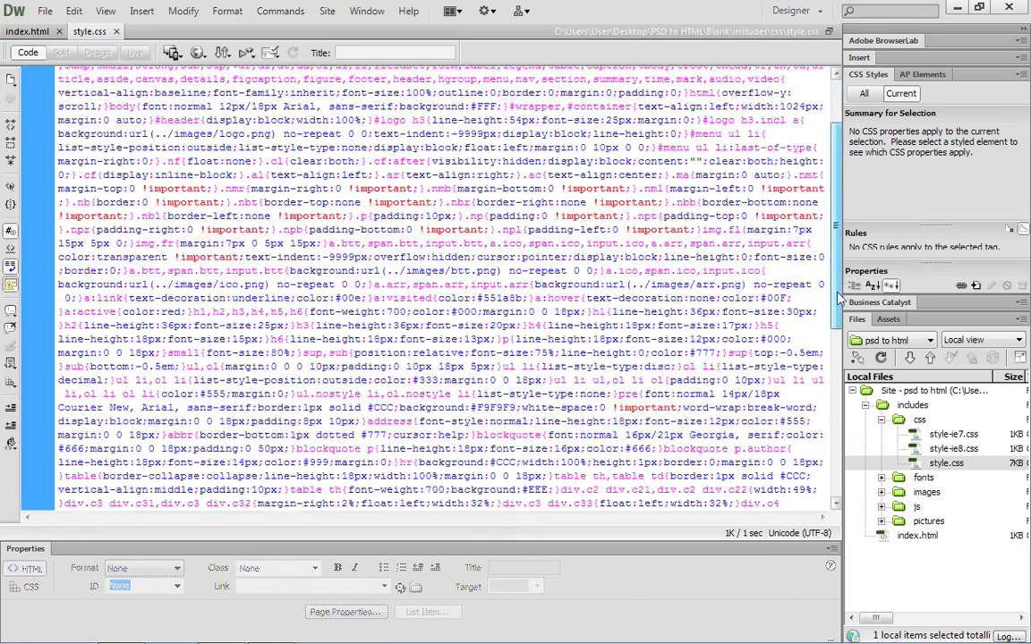
{"action": "scroll", "scroll_direction": "down", "scroll_amount": 3}
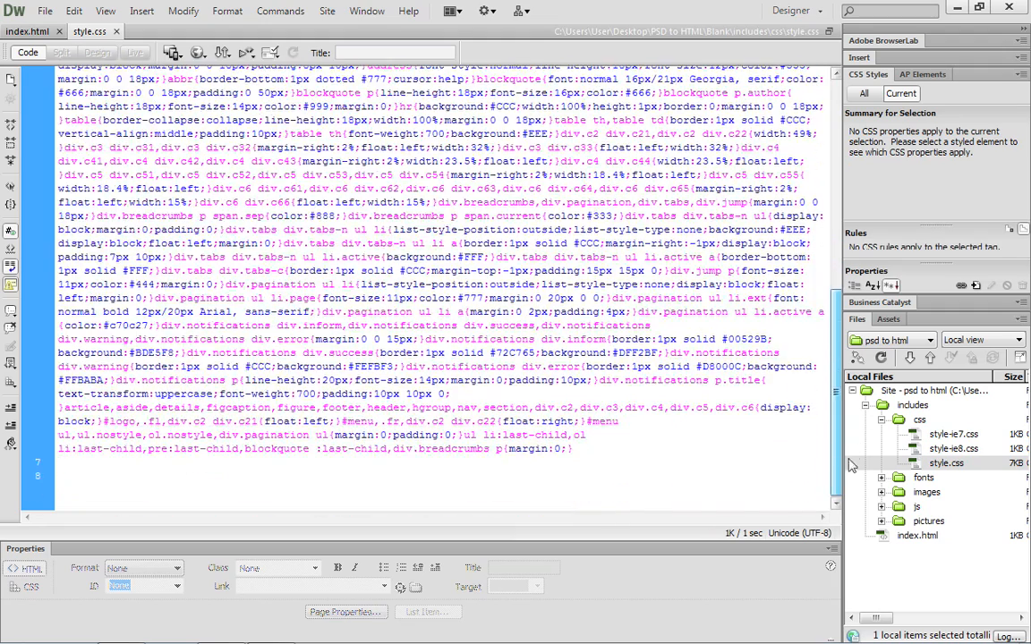
{"action": "scroll", "scroll_direction": "up", "scroll_amount": 3}
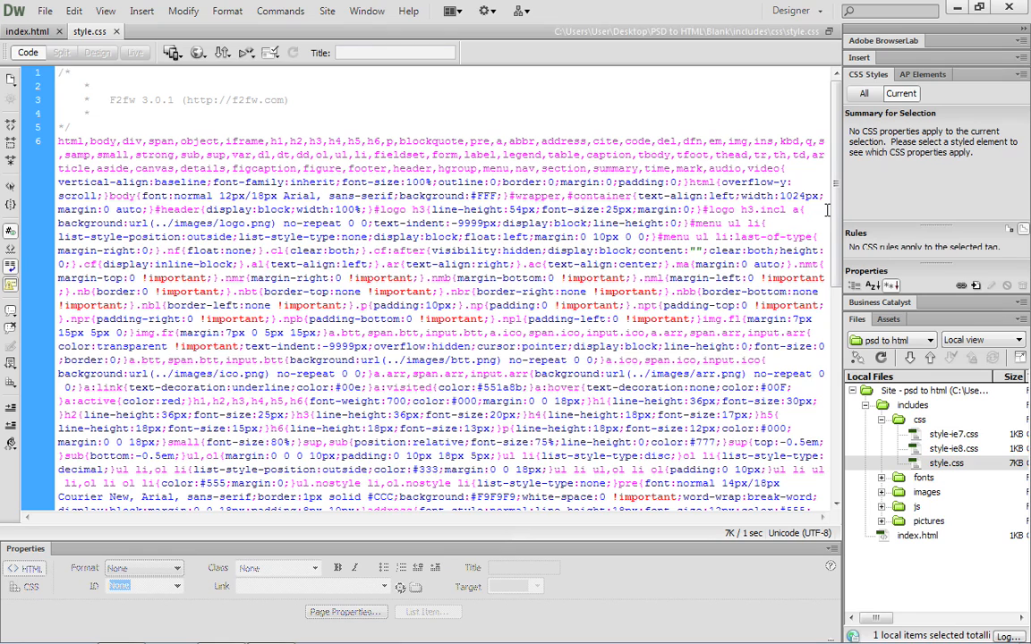
{"action": "scroll", "scroll_direction": "down", "scroll_amount": 3}
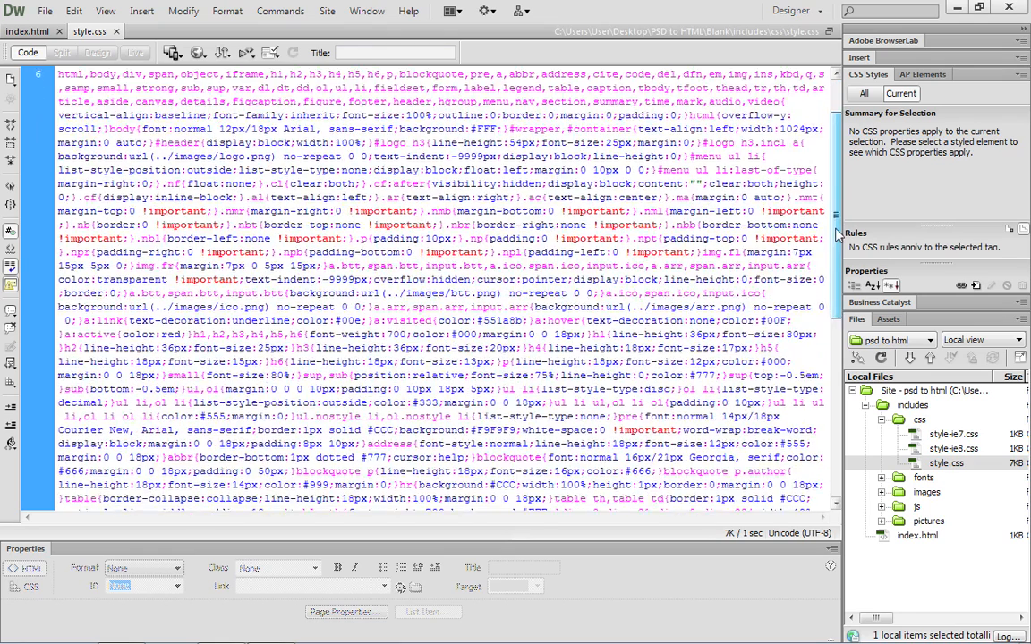
{"action": "scroll", "scroll_direction": "down", "scroll_amount": 3}
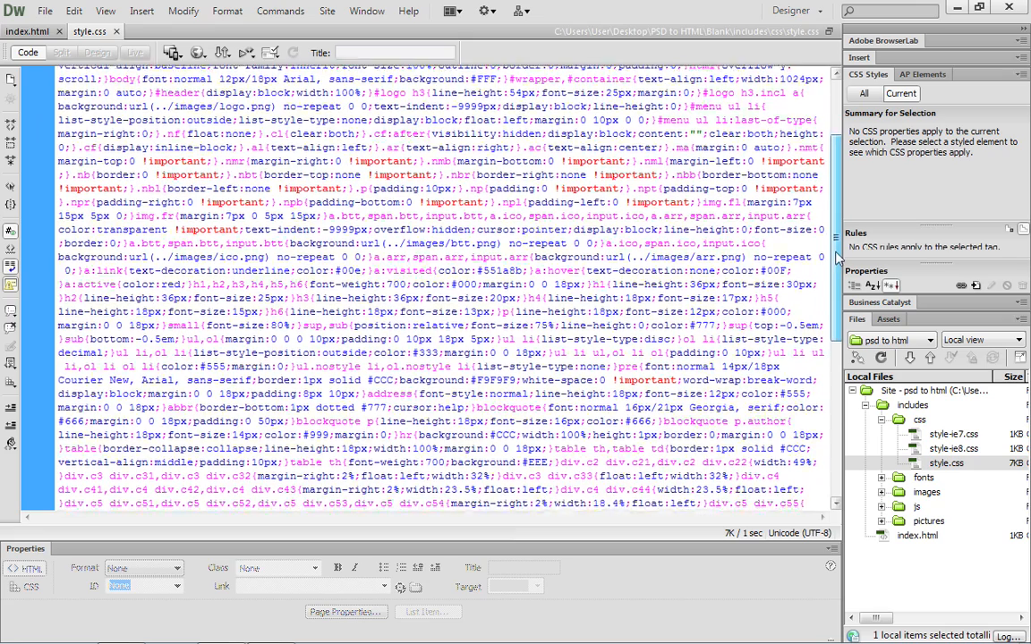
{"action": "scroll", "scroll_direction": "down", "scroll_amount": 3}
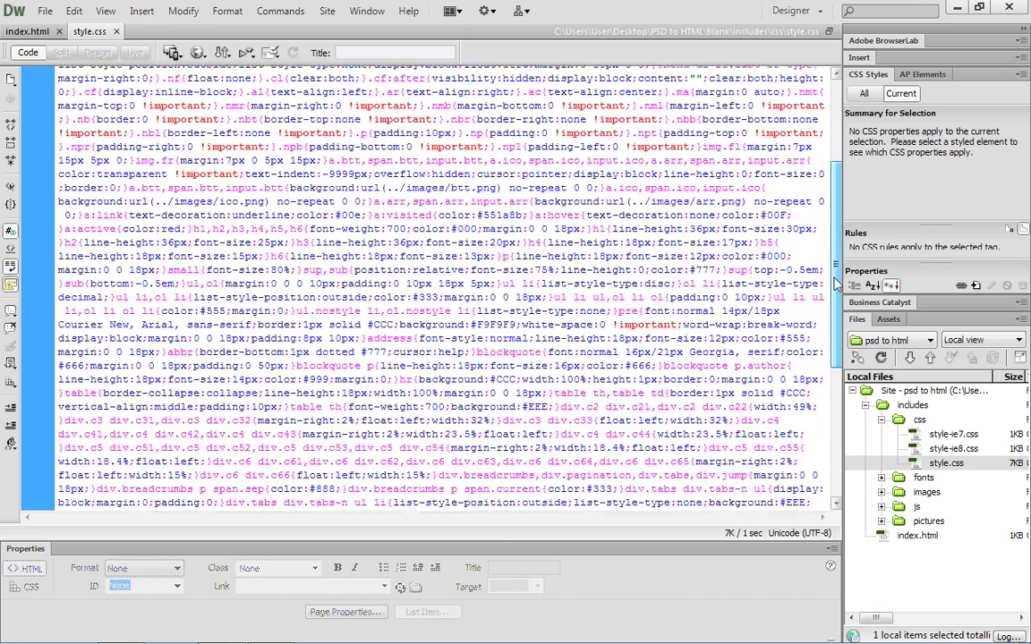
{"action": "scroll", "scroll_direction": "down", "scroll_amount": 3}
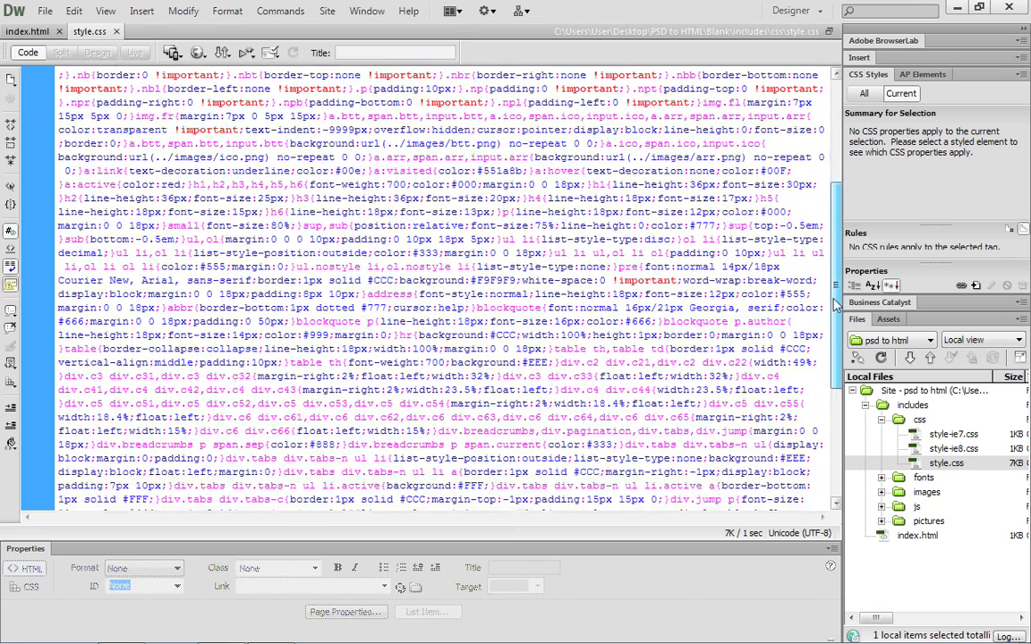
{"action": "scroll", "scroll_direction": "down", "scroll_amount": 3}
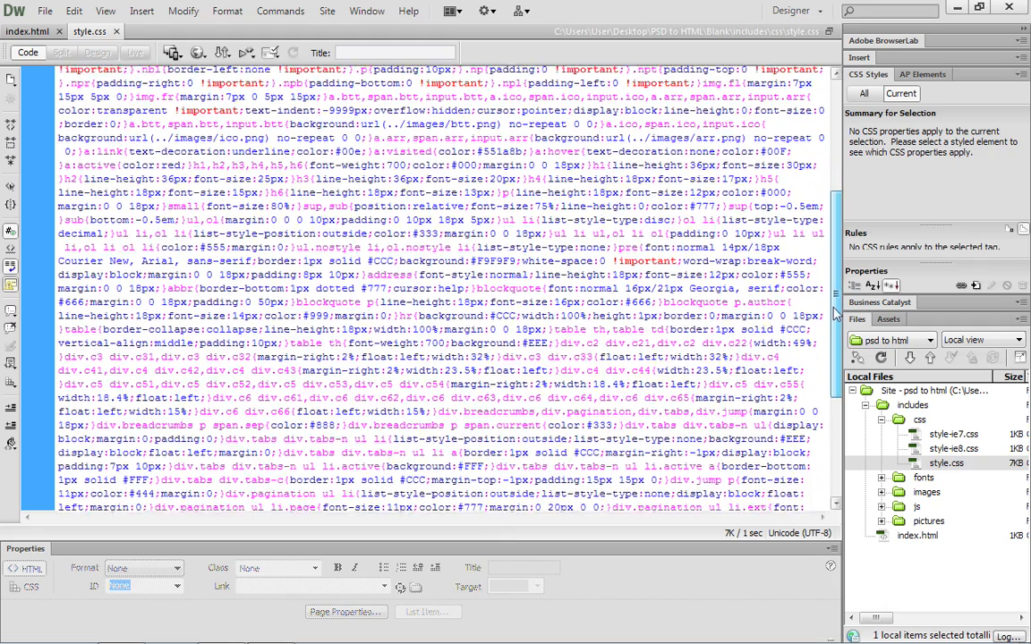
{"action": "scroll", "scroll_direction": "down", "scroll_amount": 3}
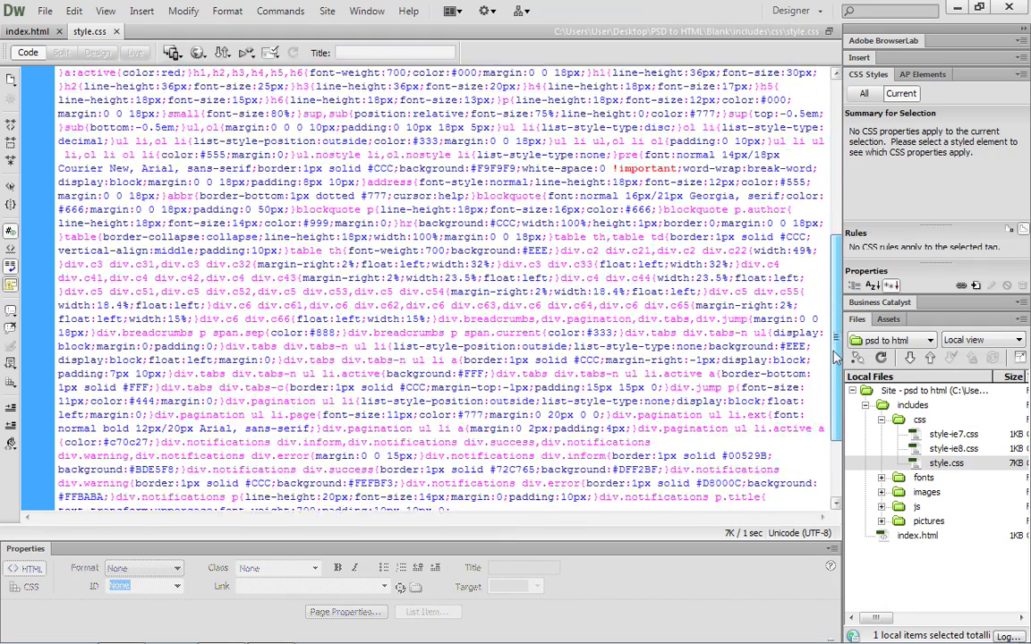
{"action": "scroll", "scroll_direction": "down", "scroll_amount": 3}
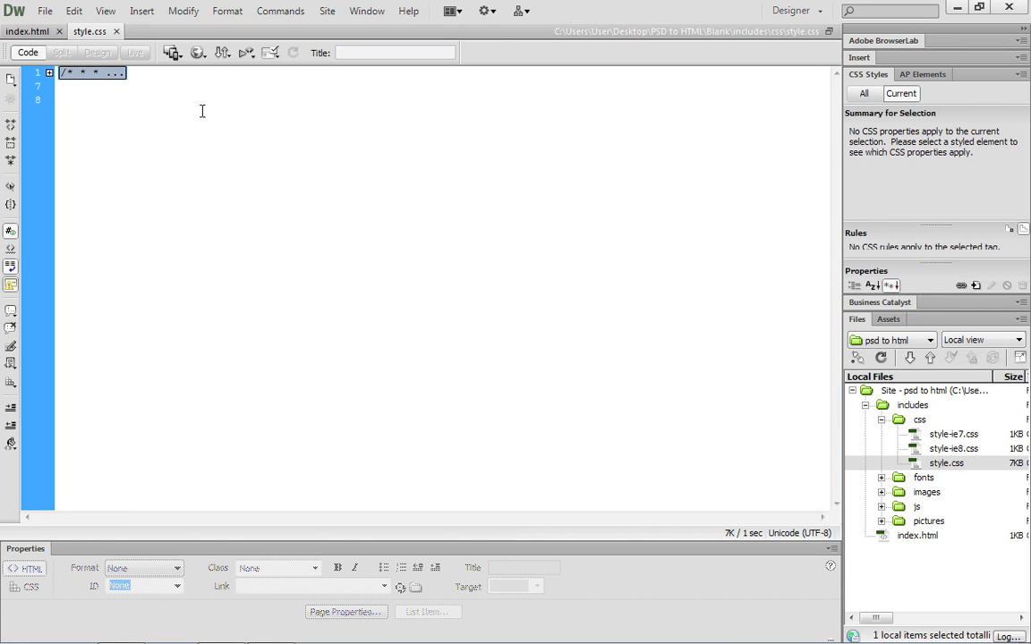
{"action": "mouse_move", "coordinate": [121, 113]}
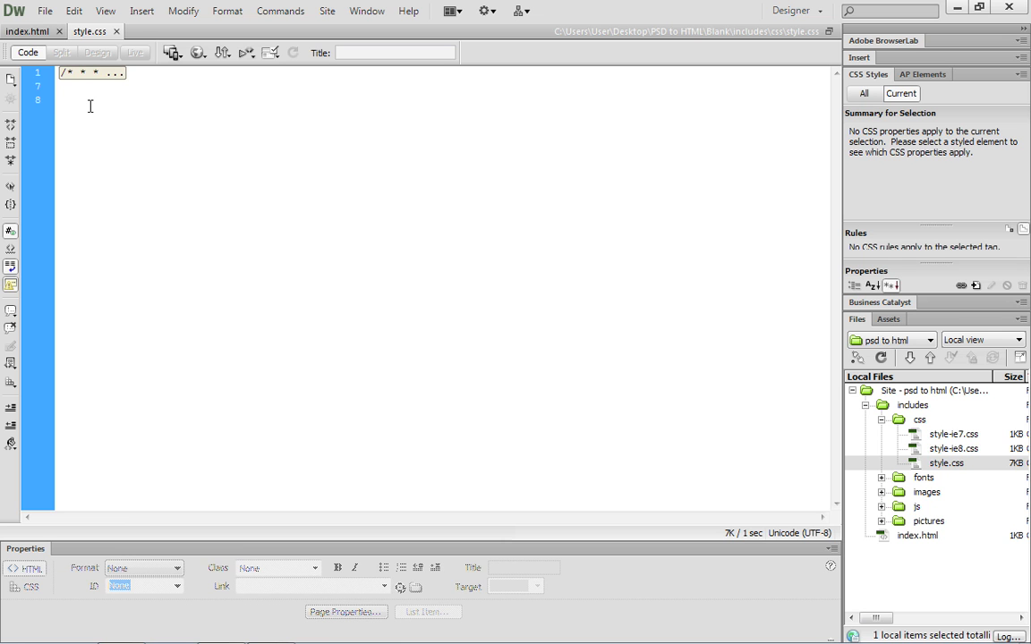
Step: Collapse the stylesheet code, place the cursor below it, and return to index.html
{"action": "left_click", "coordinate": [59, 102]}
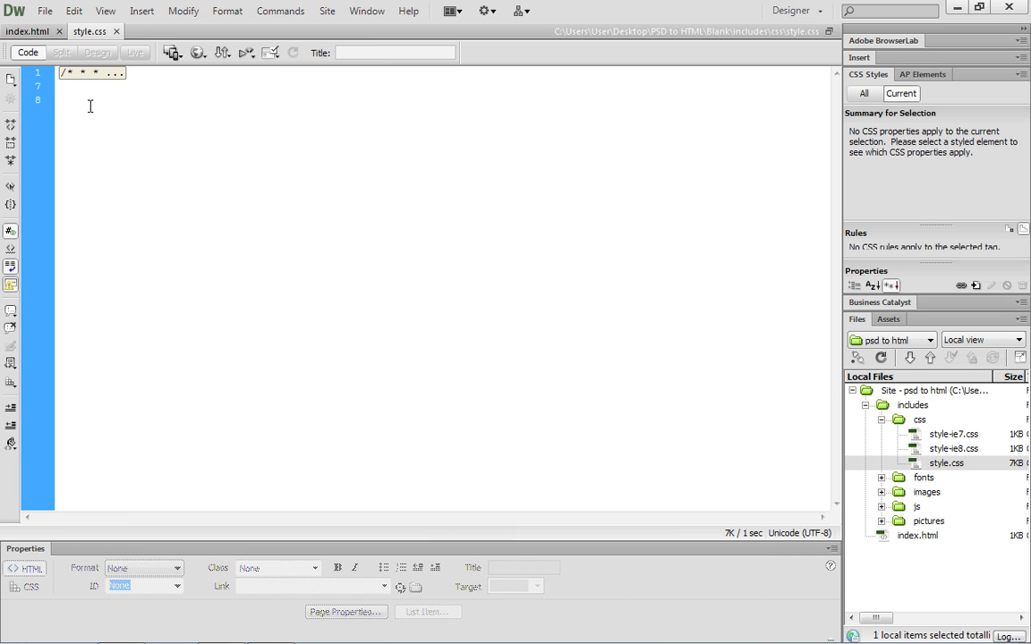
{"action": "left_click", "coordinate": [58, 100]}
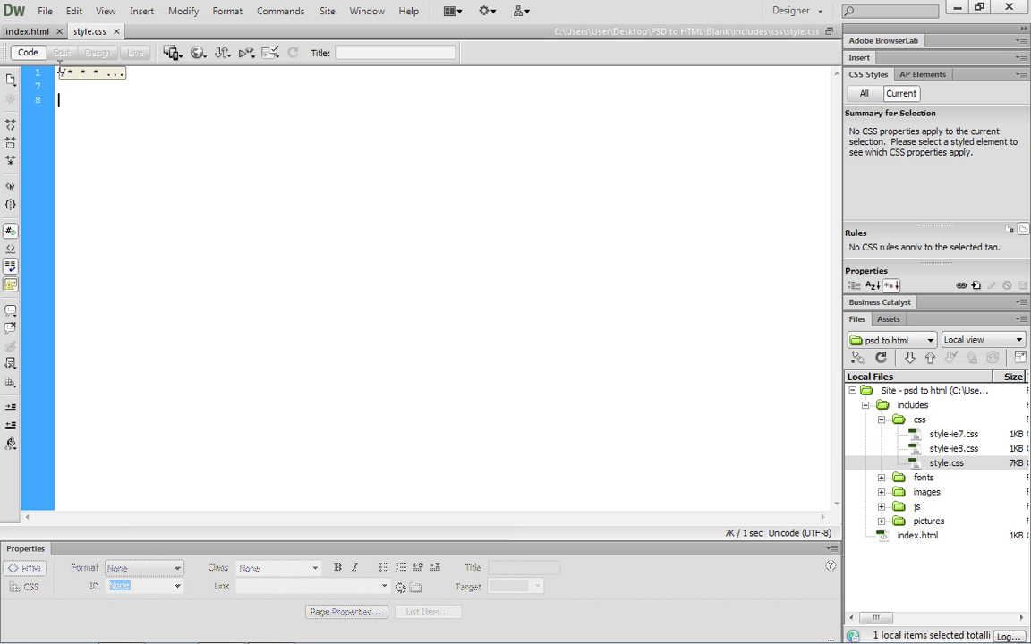
{"action": "left_click", "coordinate": [27, 30]}
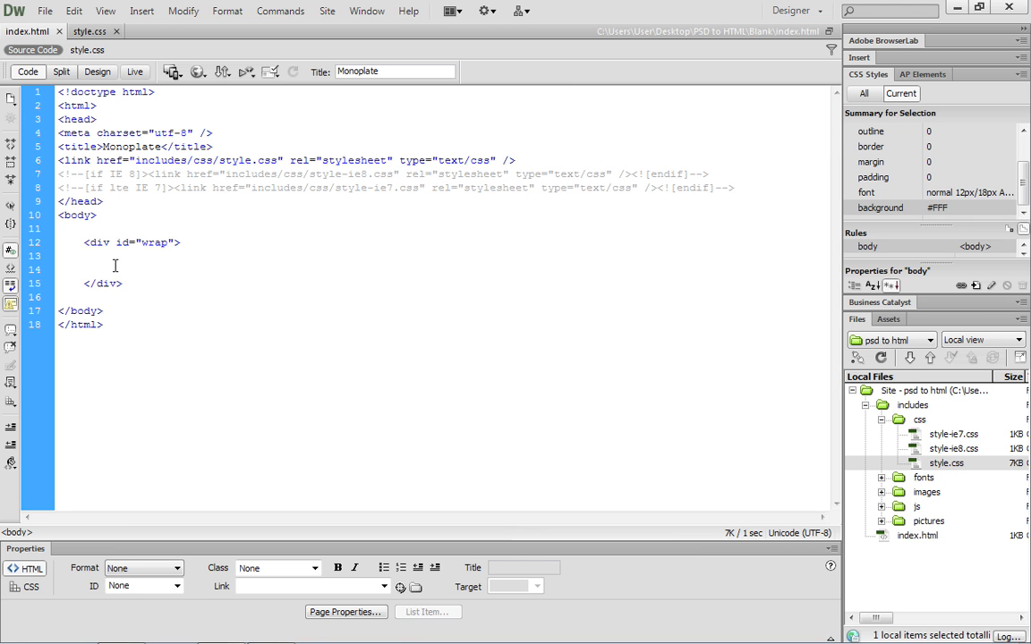
Step: Switch to the Monoplate.psd mockup in Photoshop
{"action": "key", "text": "alt+tab"}
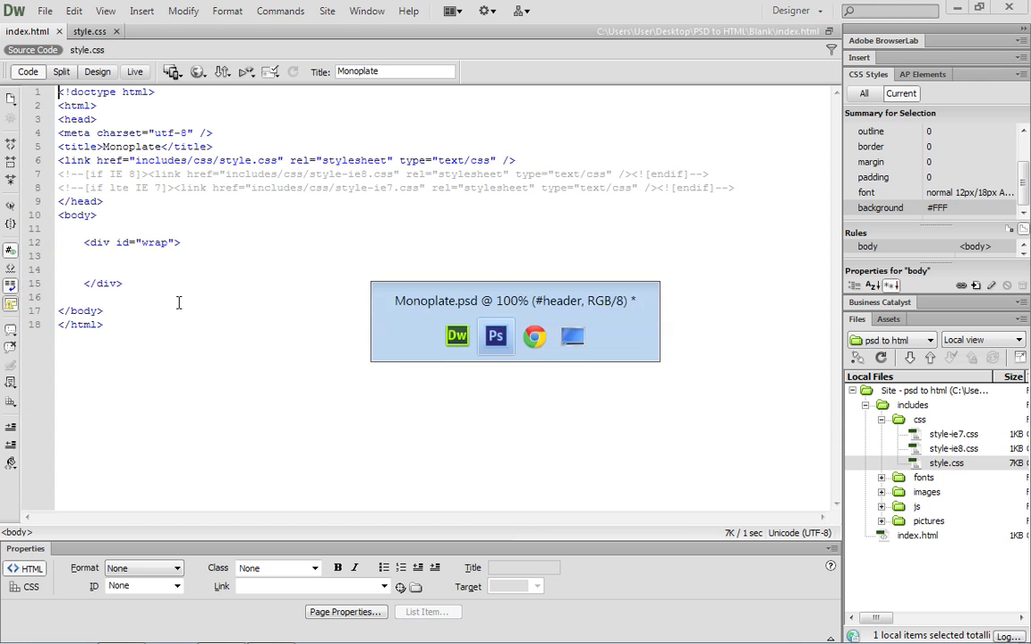
{"action": "left_click", "coordinate": [496, 338]}
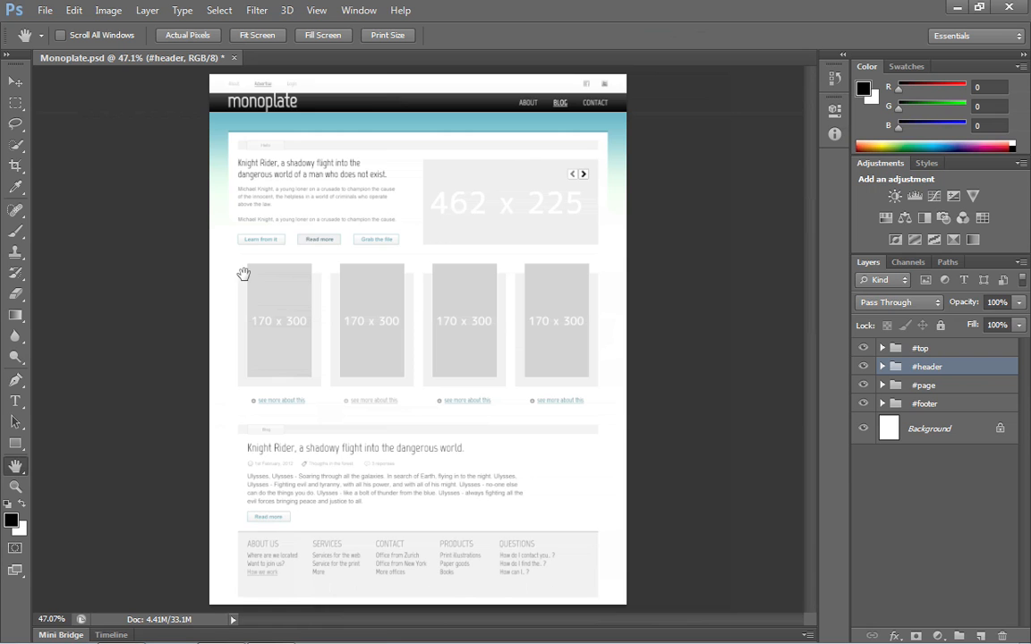
{"action": "mouse_move", "coordinate": [270, 130]}
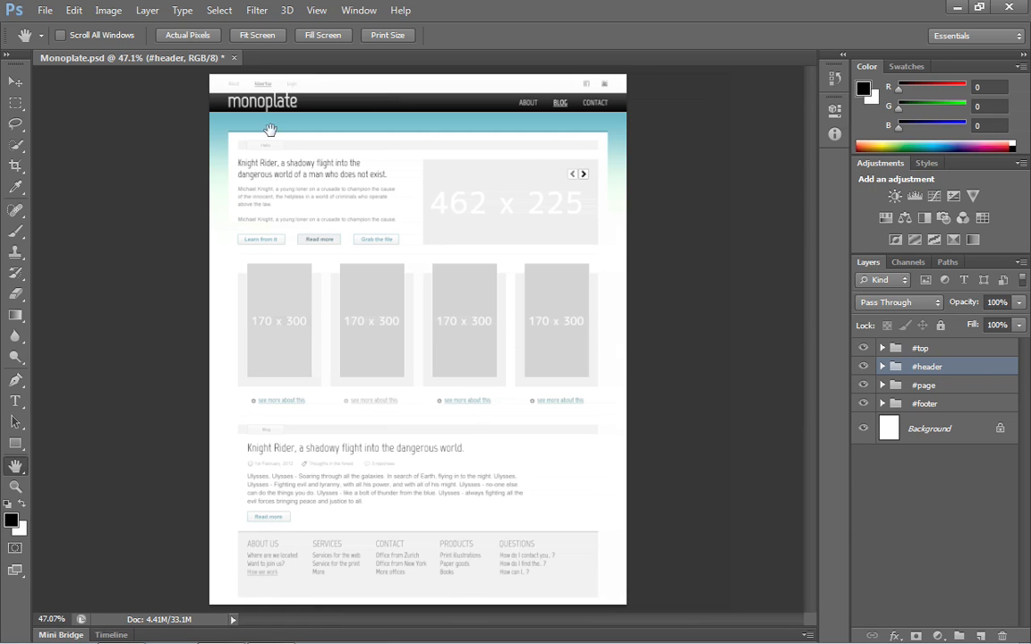
{"action": "mouse_move", "coordinate": [312, 172]}
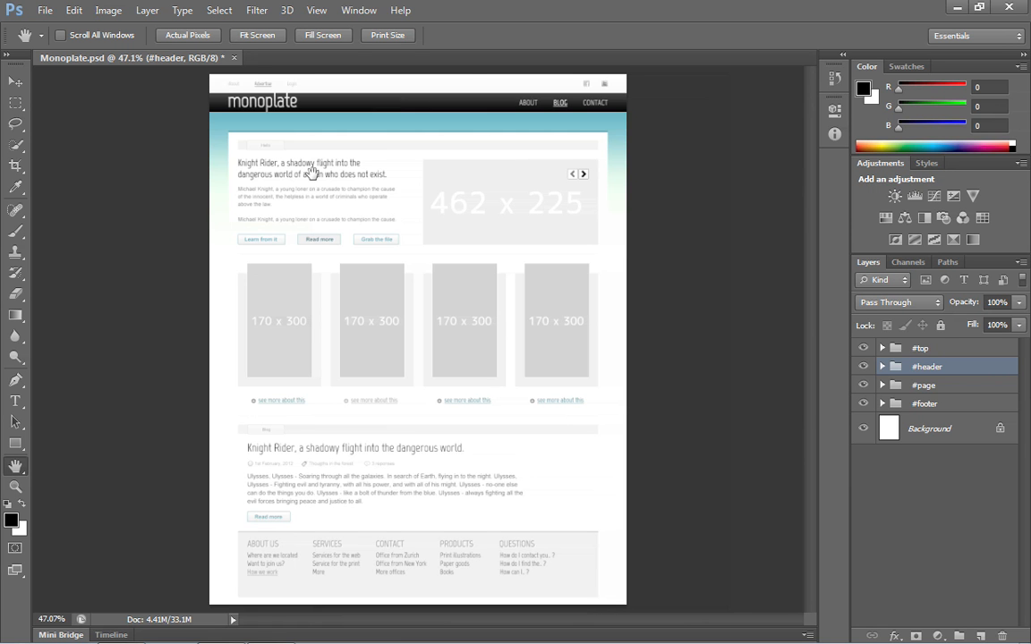
Step: Open Edit > Preferences > Units & Rulers
{"action": "left_click", "coordinate": [317, 10]}
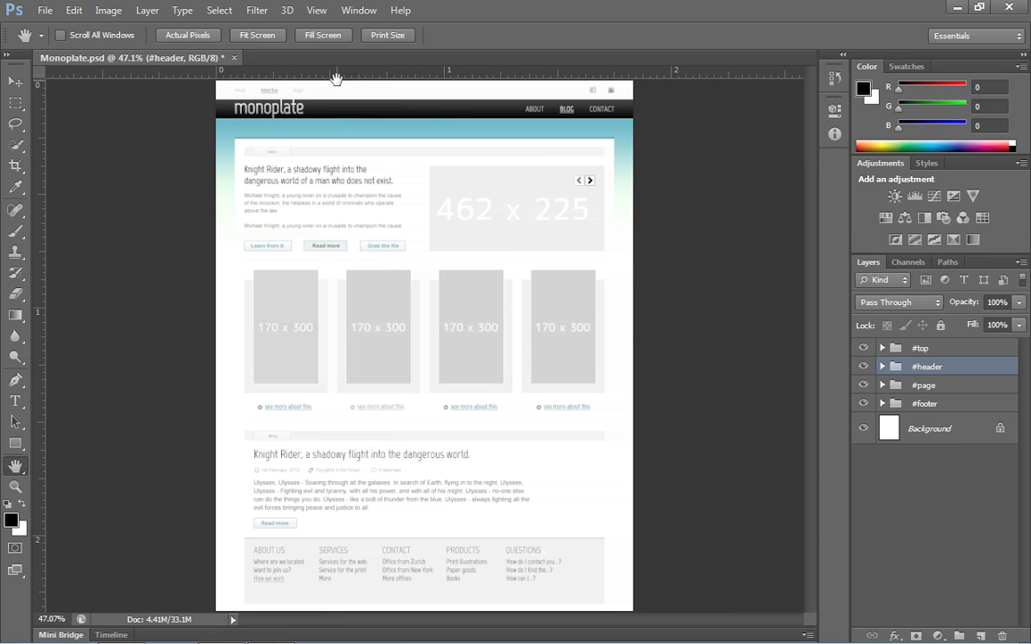
{"action": "mouse_move", "coordinate": [159, 64]}
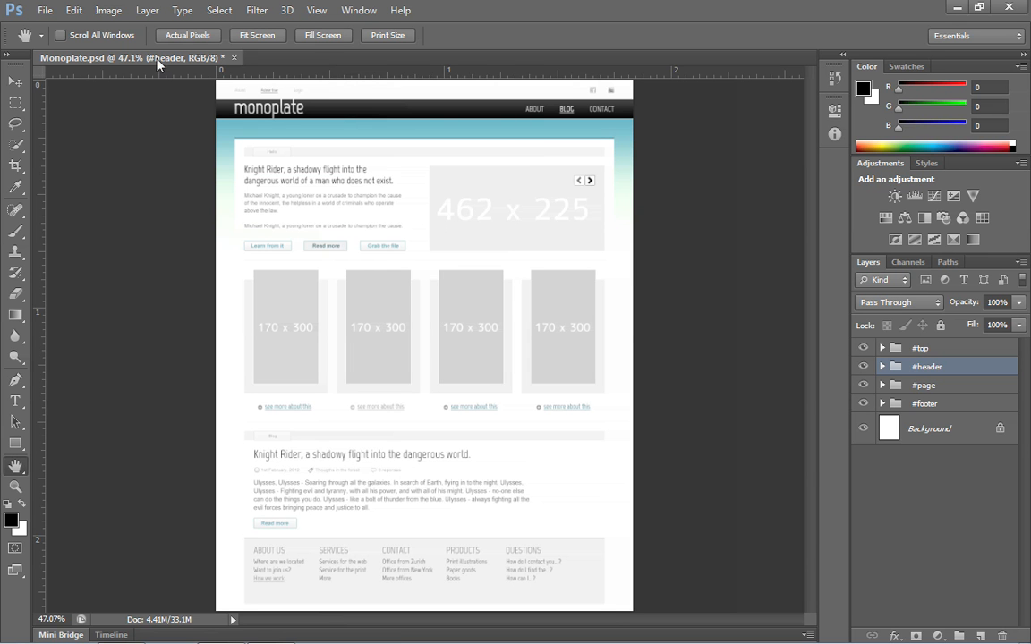
{"action": "mouse_move", "coordinate": [74, 10]}
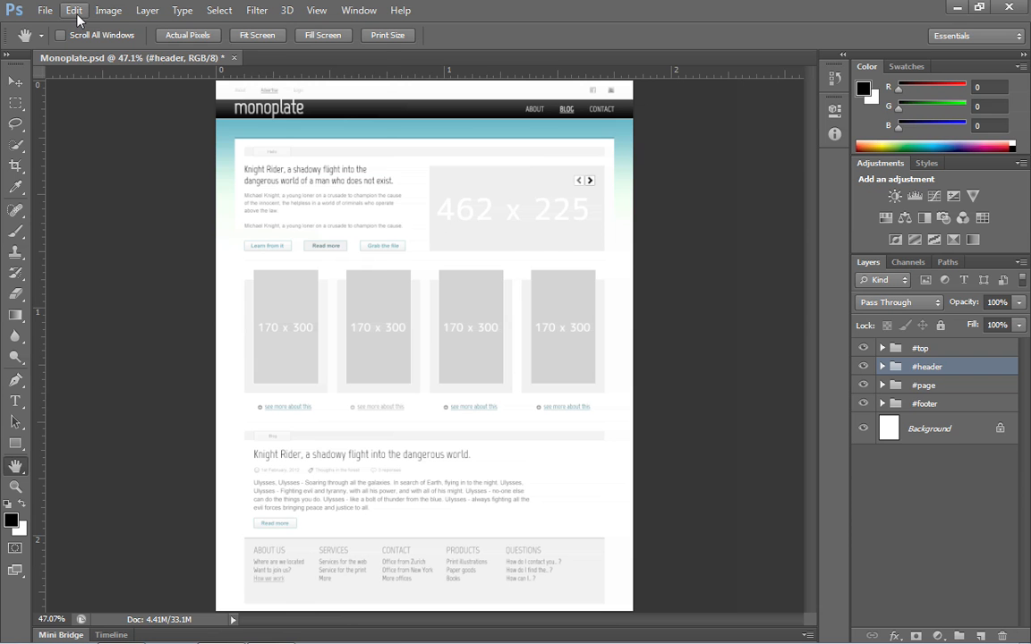
{"action": "left_click", "coordinate": [74, 10]}
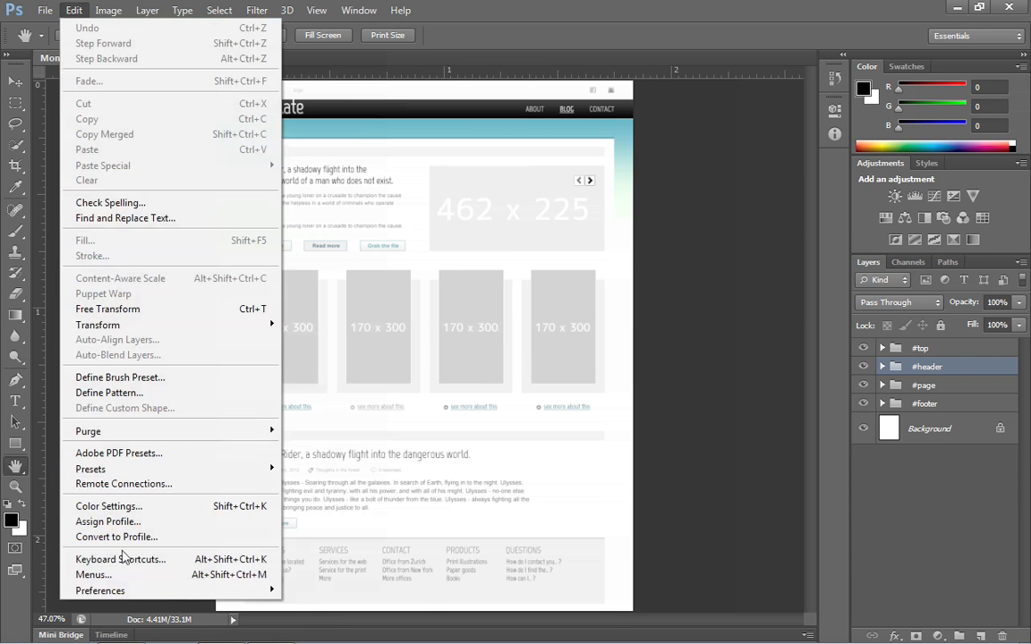
{"action": "mouse_move", "coordinate": [100, 591]}
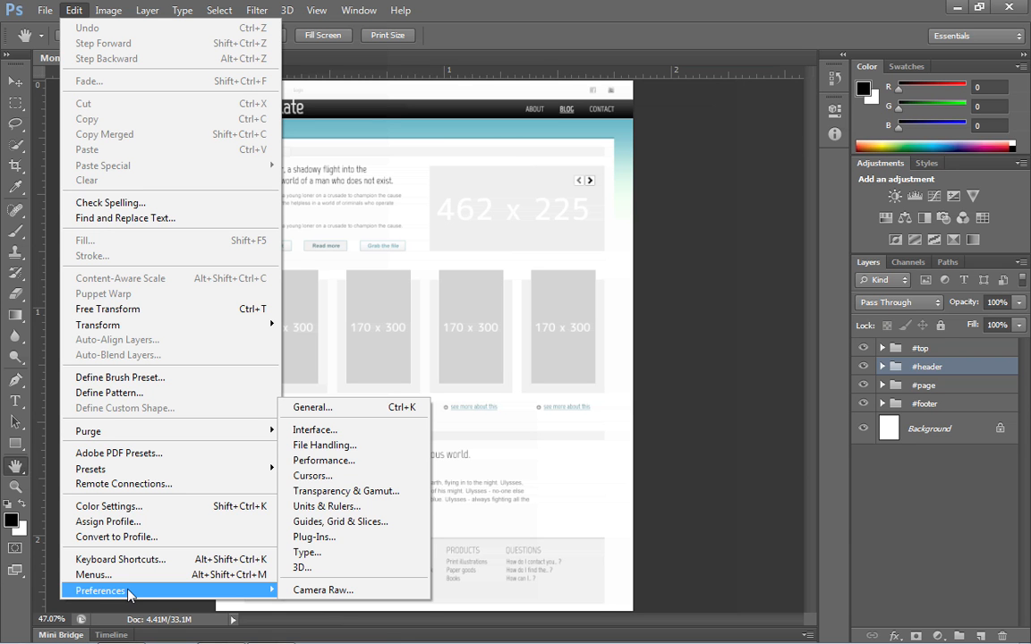
{"action": "mouse_move", "coordinate": [218, 597]}
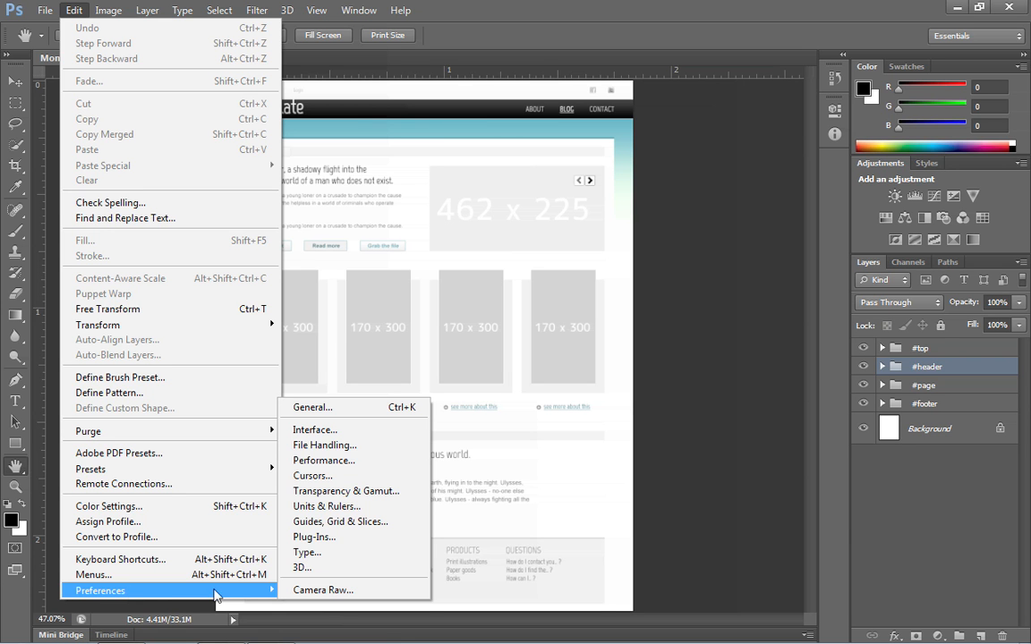
{"action": "mouse_move", "coordinate": [314, 430]}
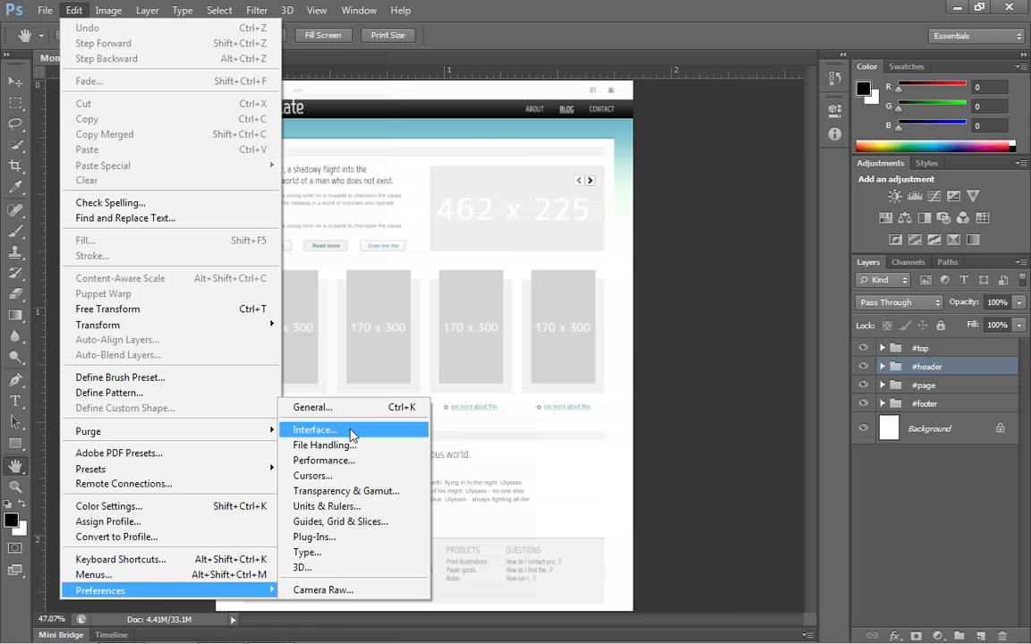
{"action": "mouse_move", "coordinate": [348, 492]}
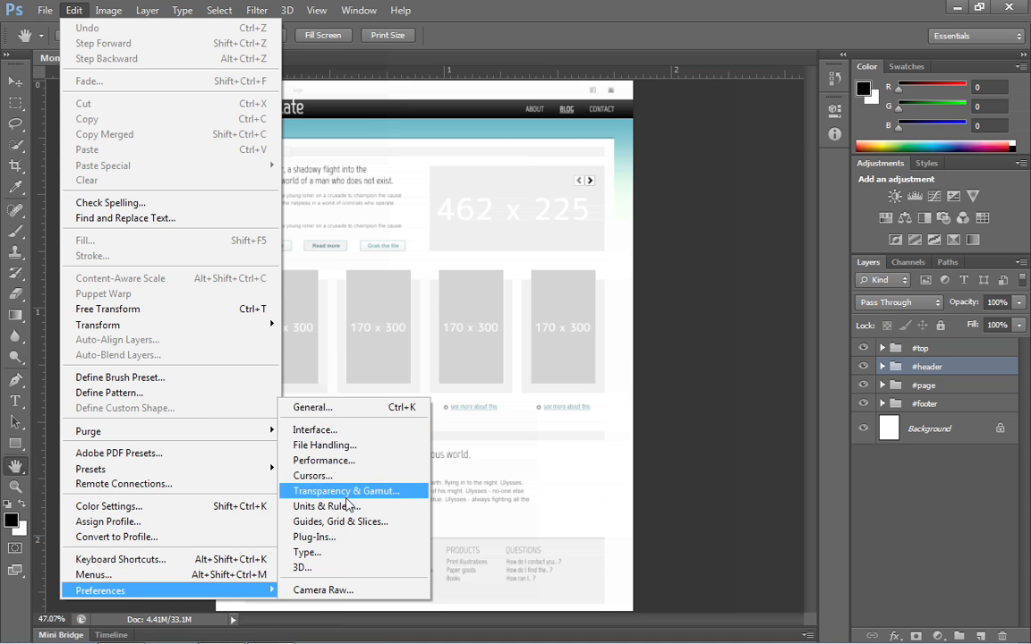
{"action": "left_click", "coordinate": [326, 505]}
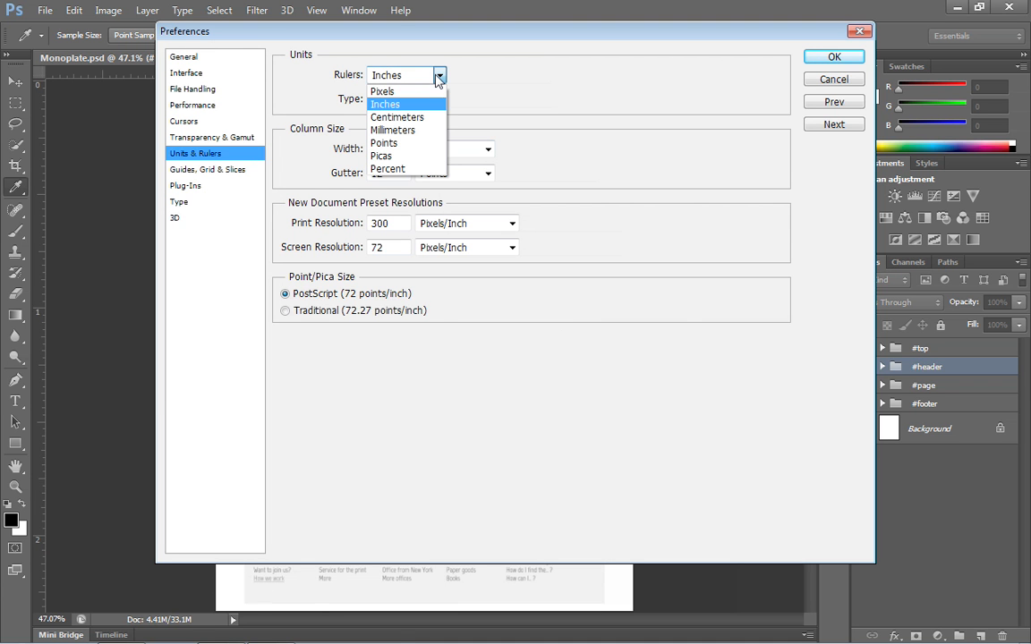
Step: Set the ruler units to Pixels and confirm the Preferences
{"action": "left_click", "coordinate": [382, 92]}
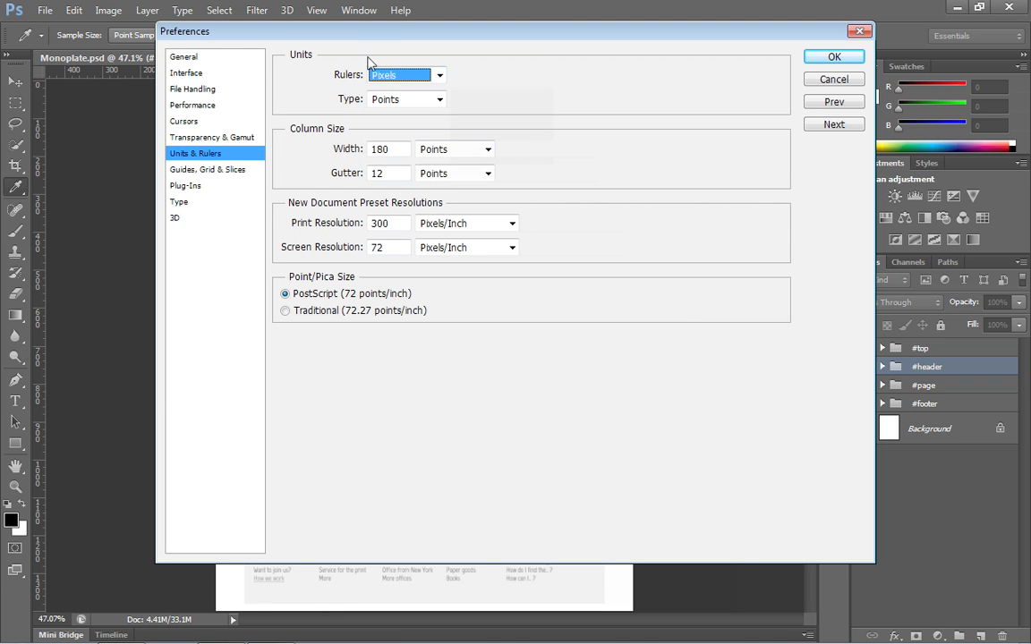
{"action": "mouse_move", "coordinate": [385, 84]}
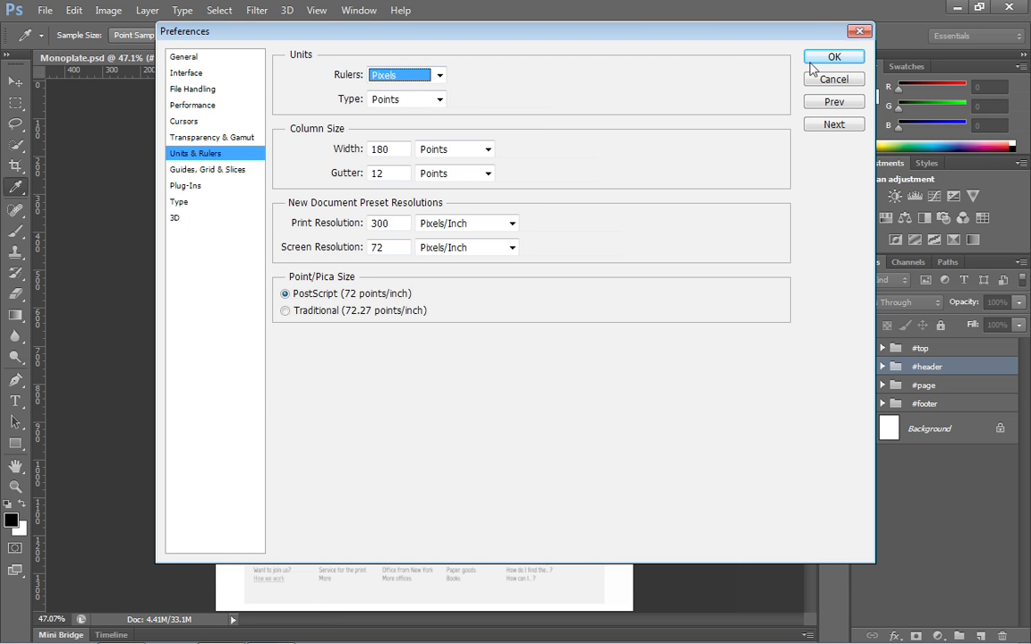
{"action": "left_click", "coordinate": [833, 57]}
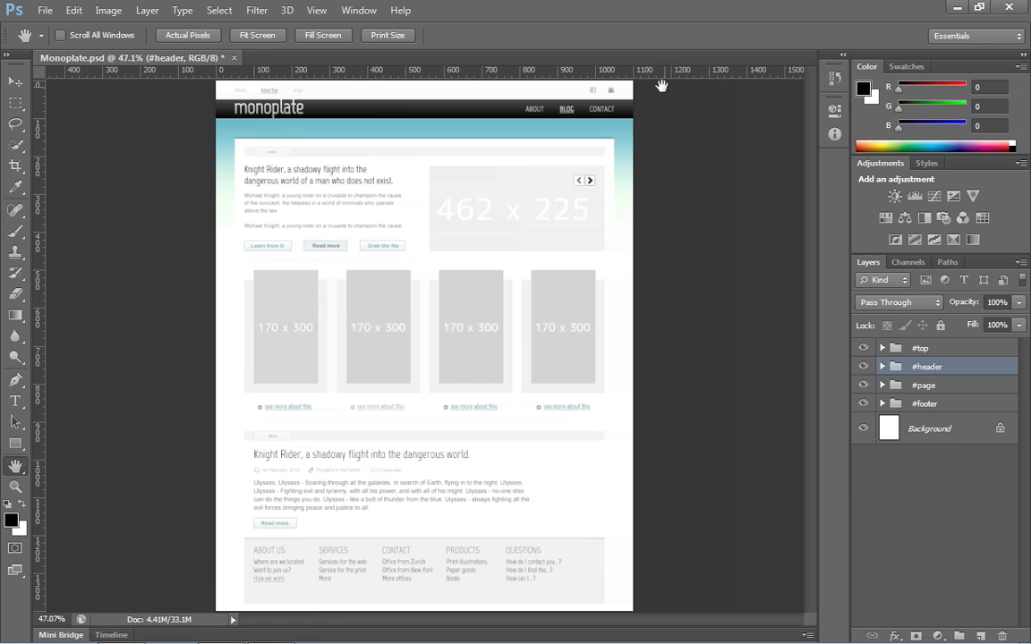
{"action": "mouse_move", "coordinate": [622, 85]}
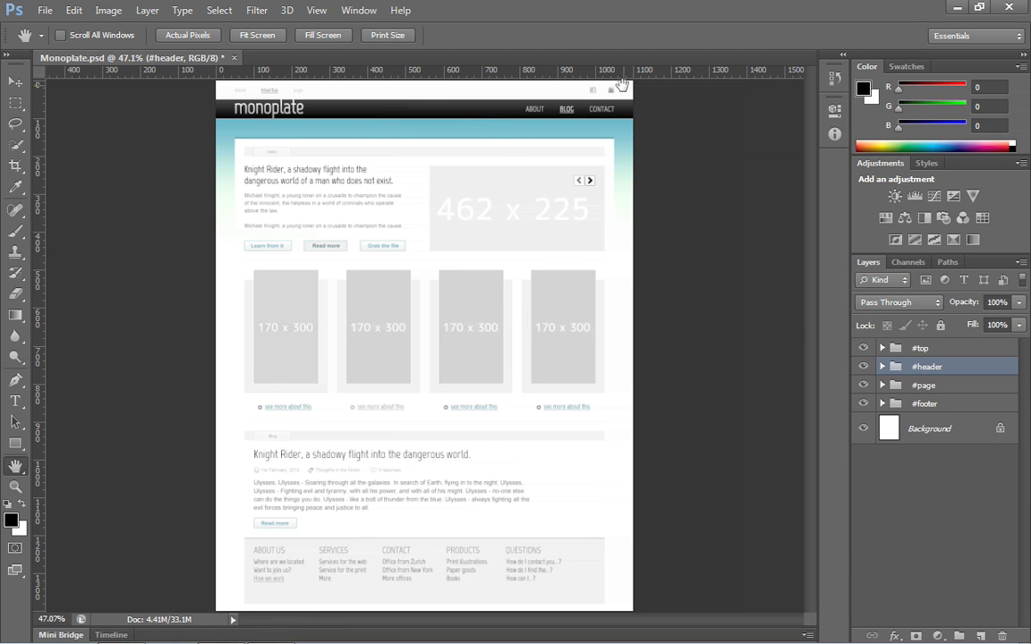
{"action": "mouse_move", "coordinate": [407, 160]}
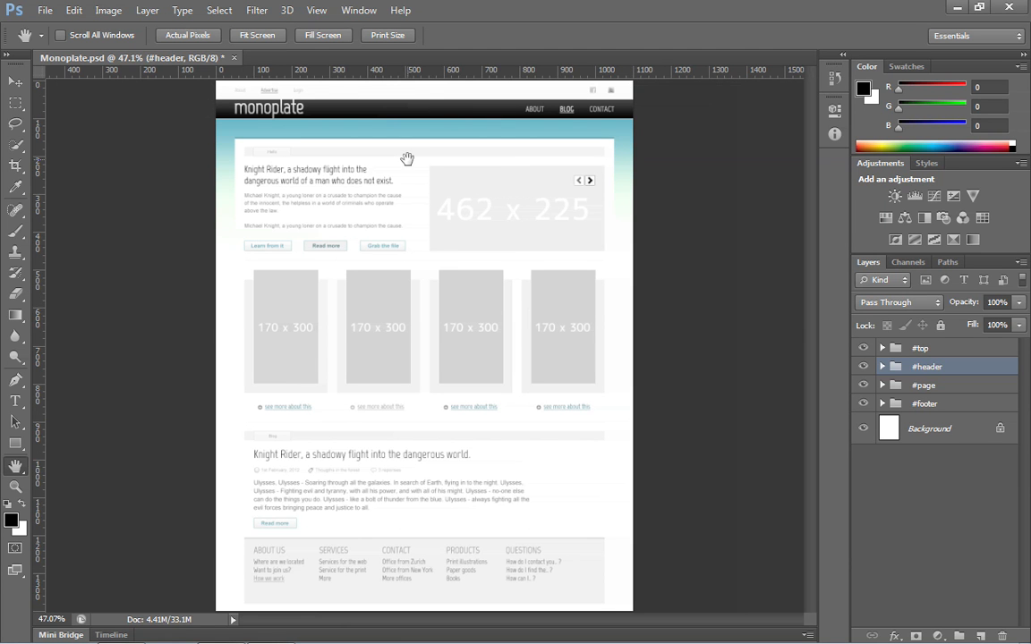
{"action": "mouse_move", "coordinate": [256, 150]}
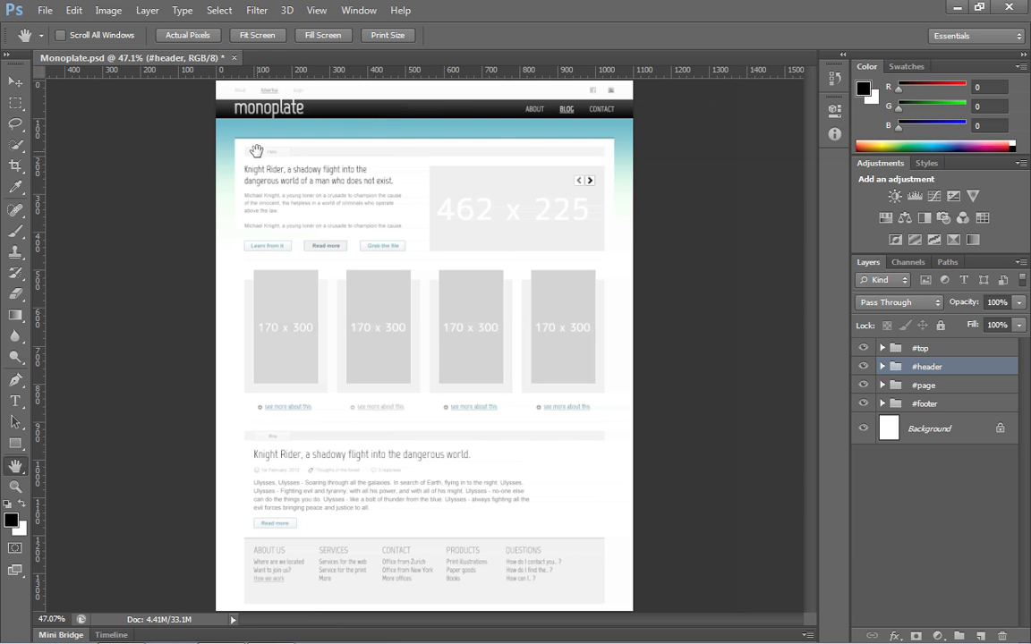
{"action": "mouse_move", "coordinate": [215, 150]}
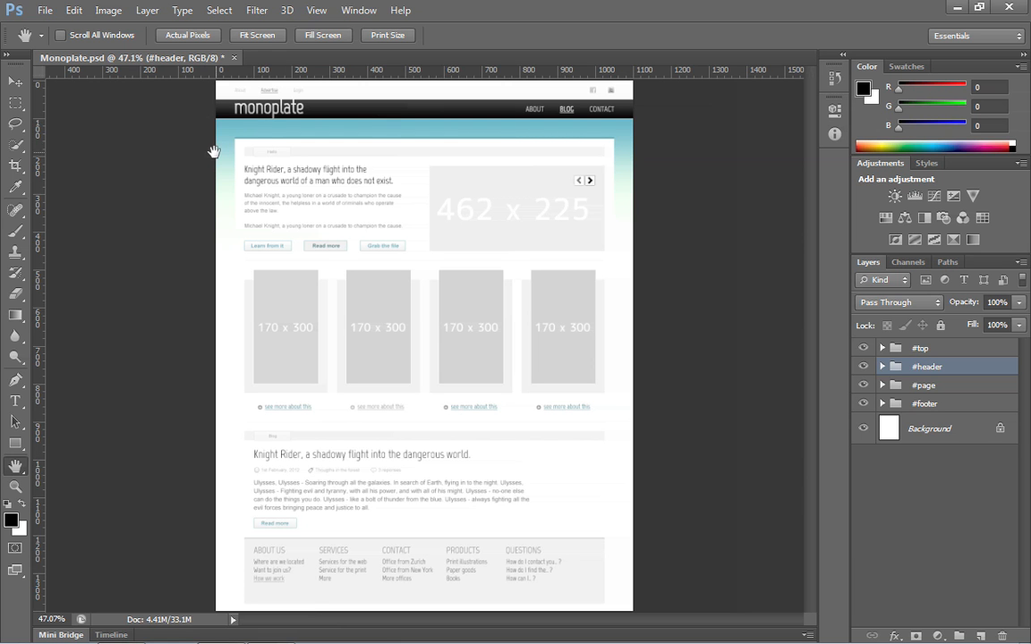
{"action": "mouse_move", "coordinate": [623, 173]}
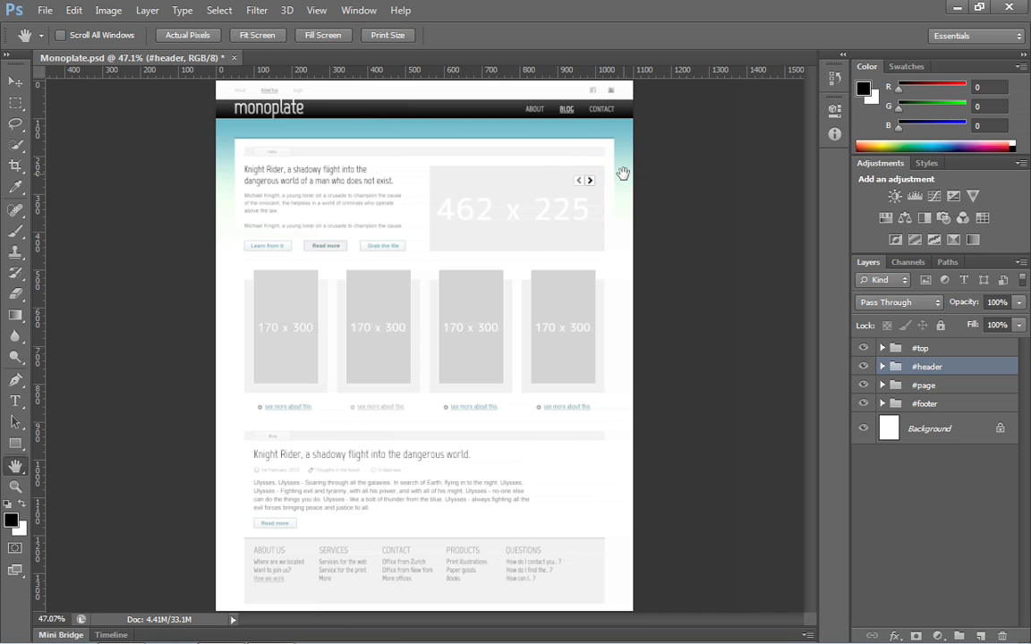
{"action": "mouse_move", "coordinate": [304, 98]}
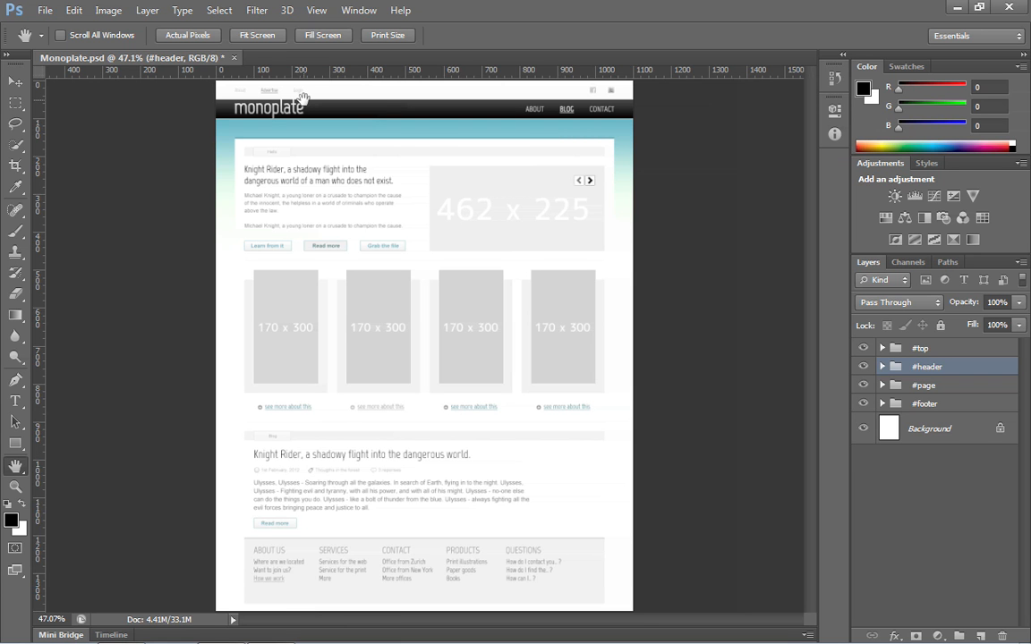
{"action": "mouse_move", "coordinate": [413, 63]}
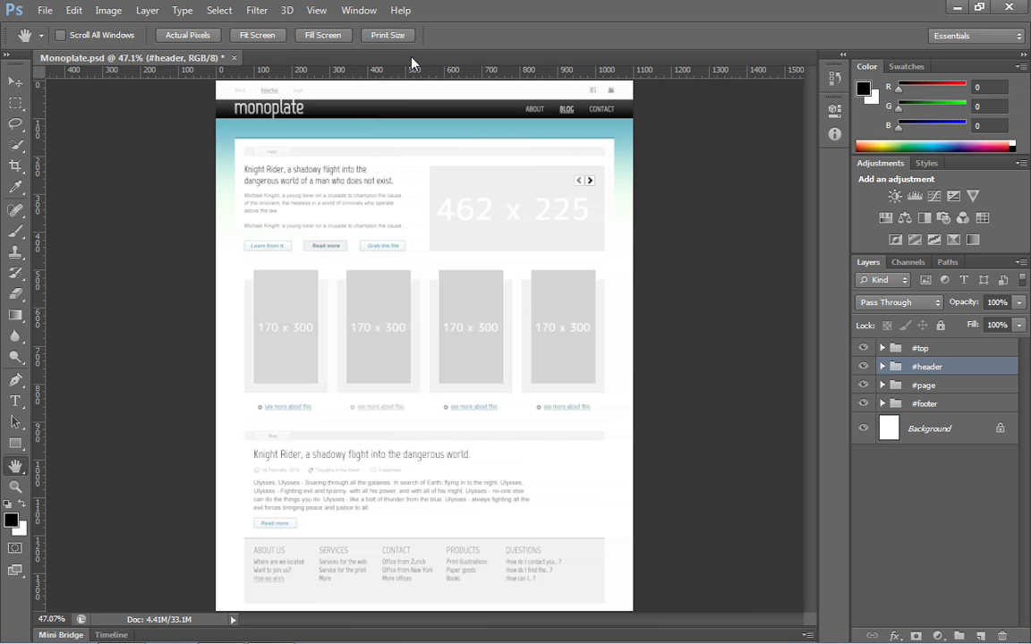
Step: Open the Info panel from the Window menu
{"action": "left_click", "coordinate": [359, 10]}
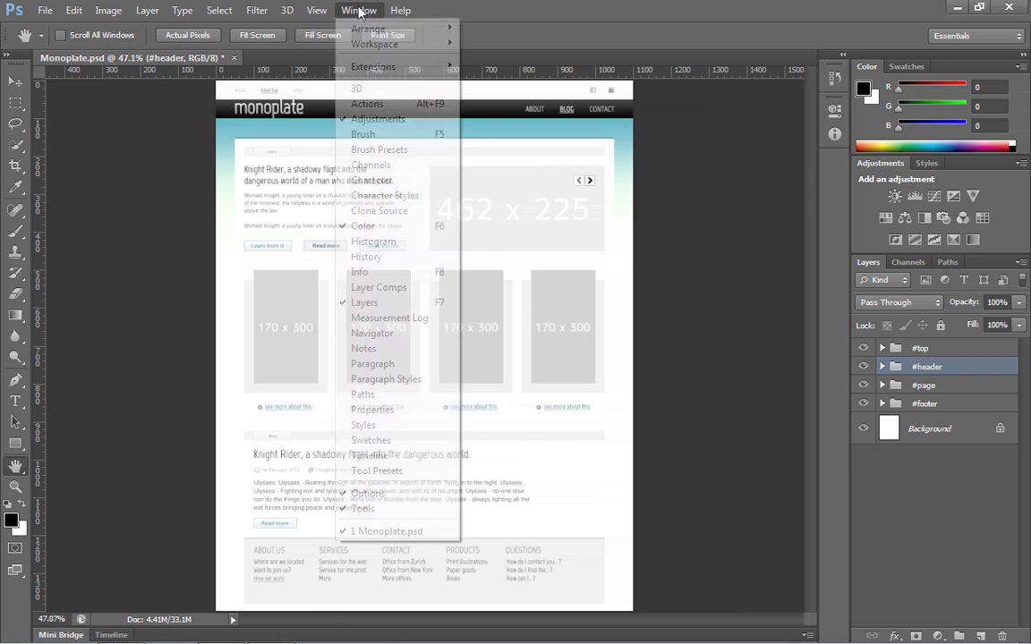
{"action": "mouse_move", "coordinate": [366, 257]}
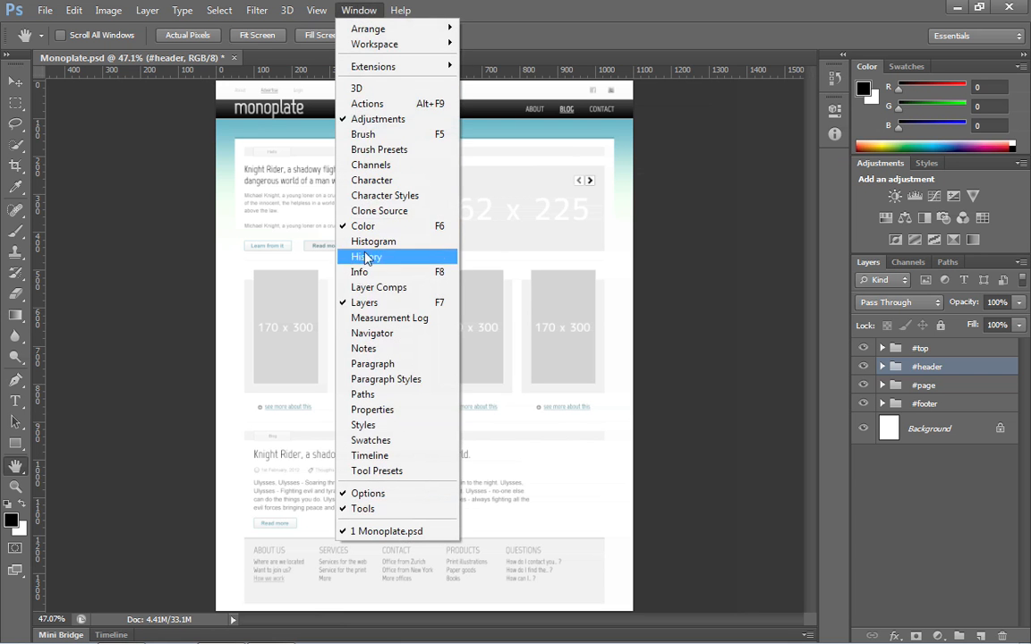
{"action": "left_click", "coordinate": [359, 272]}
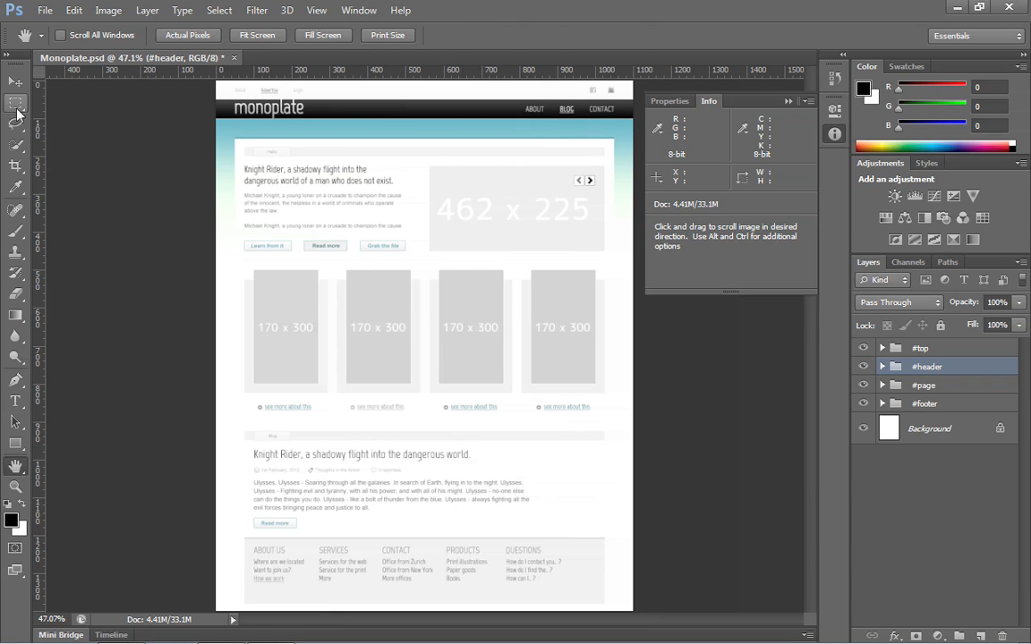
Step: Drag a Normal-style rectangular marquee across the content area, about 1010 × 144 px
{"action": "left_click", "coordinate": [15, 103]}
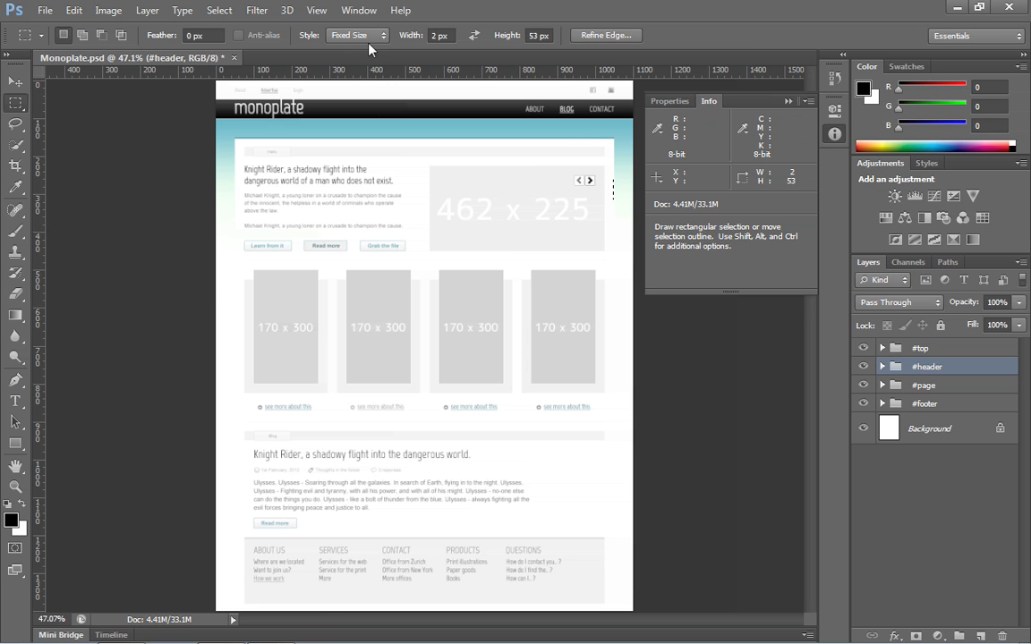
{"action": "mouse_move", "coordinate": [432, 96]}
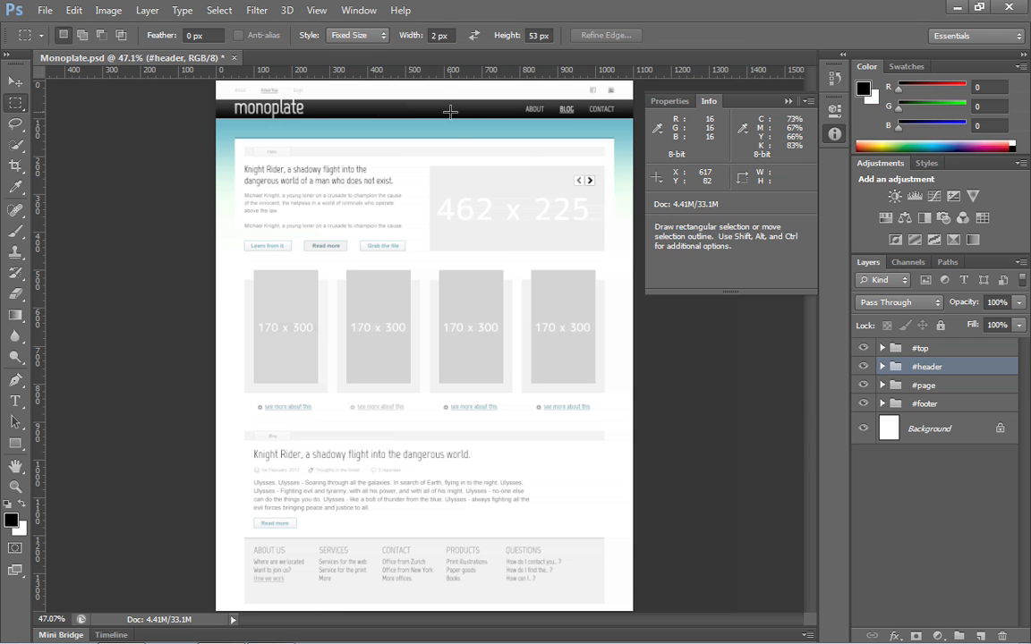
{"action": "left_click", "coordinate": [357, 35]}
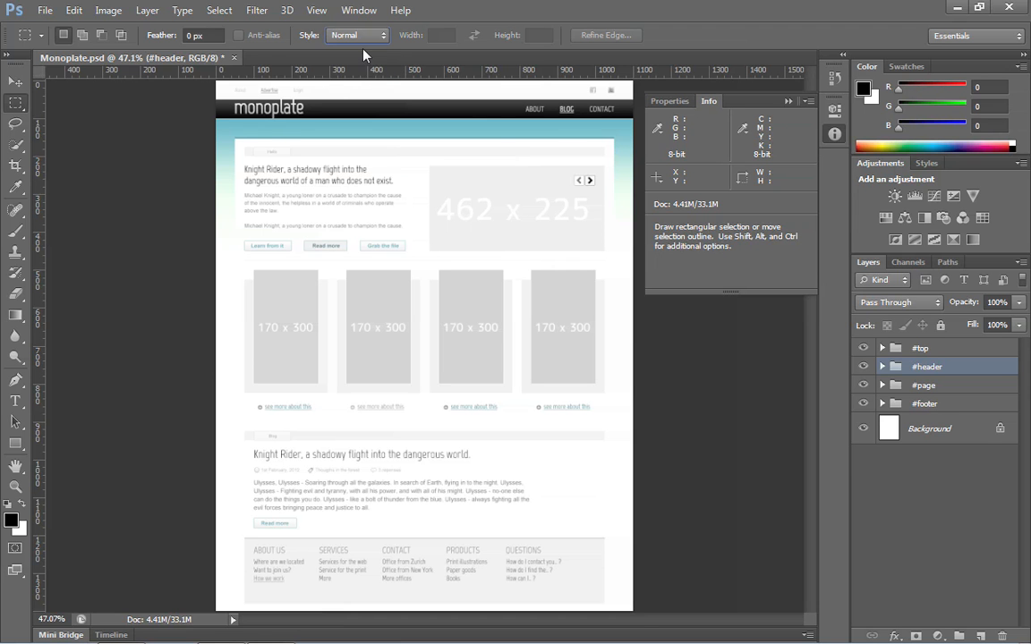
{"action": "mouse_move", "coordinate": [232, 137]}
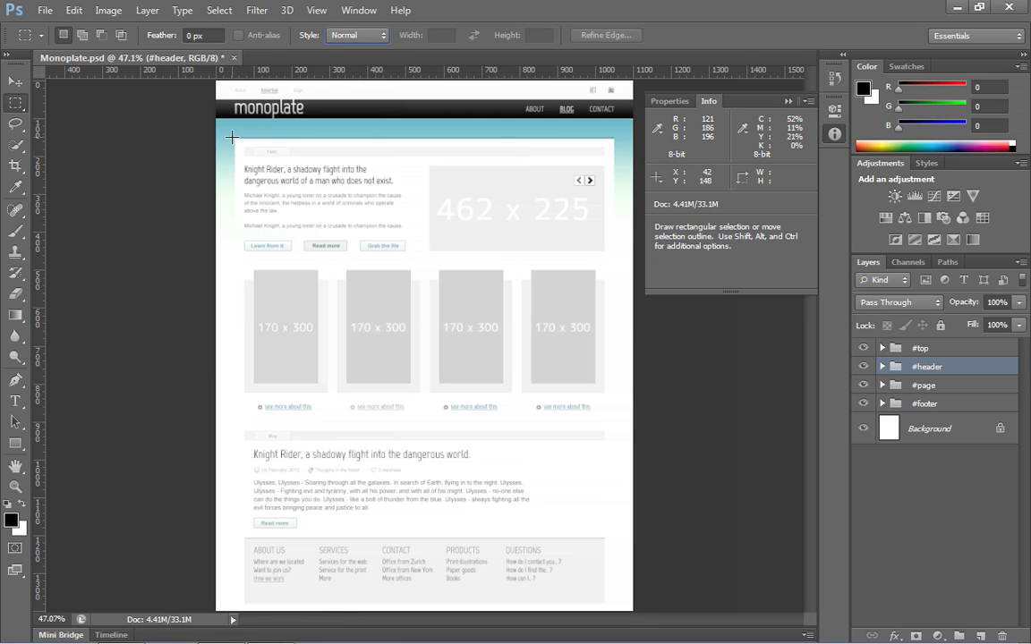
{"action": "left_click_drag", "start_coordinate": [233, 137], "coordinate": [615, 192]}
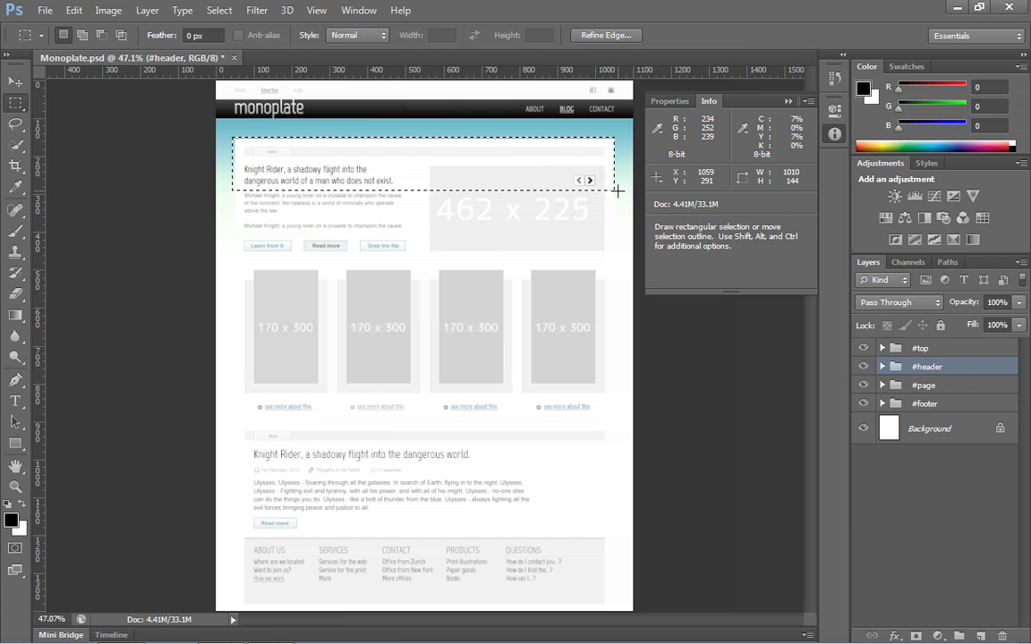
{"action": "mouse_move", "coordinate": [615, 196]}
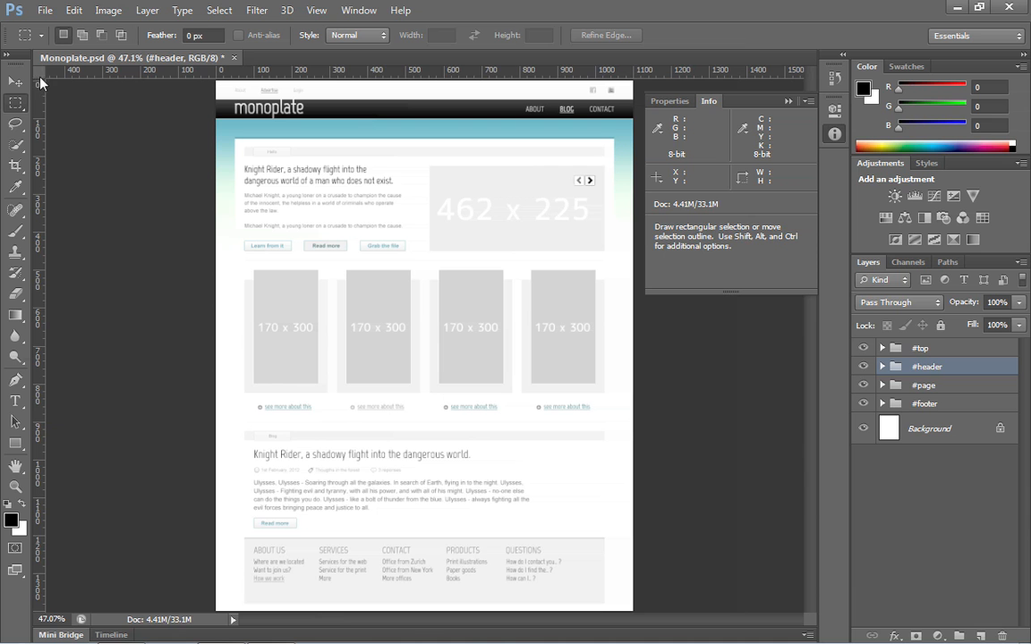
{"action": "mouse_move", "coordinate": [38, 76]}
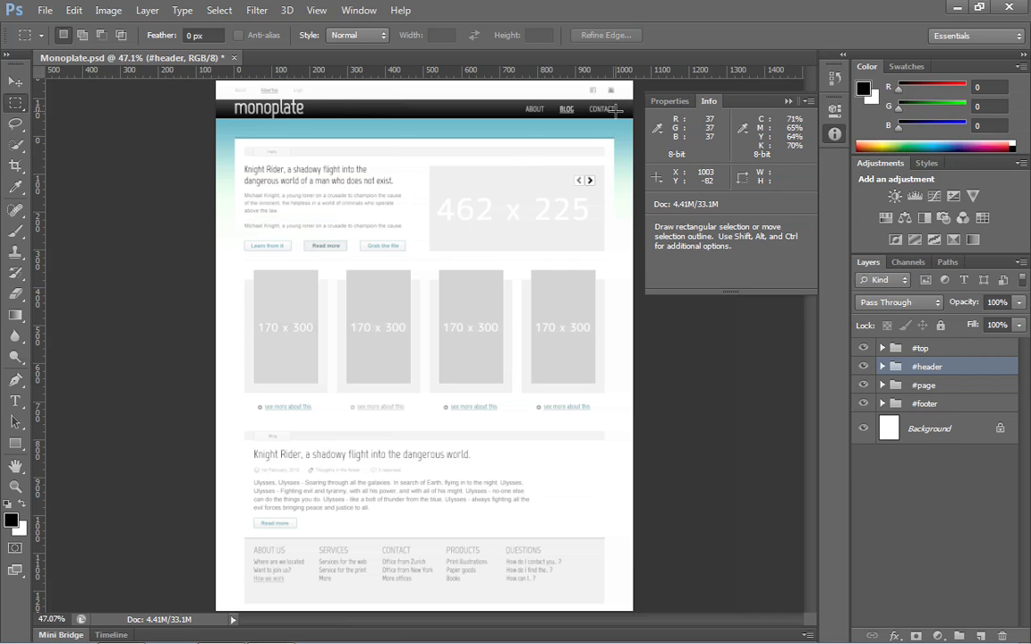
{"action": "mouse_move", "coordinate": [614, 139]}
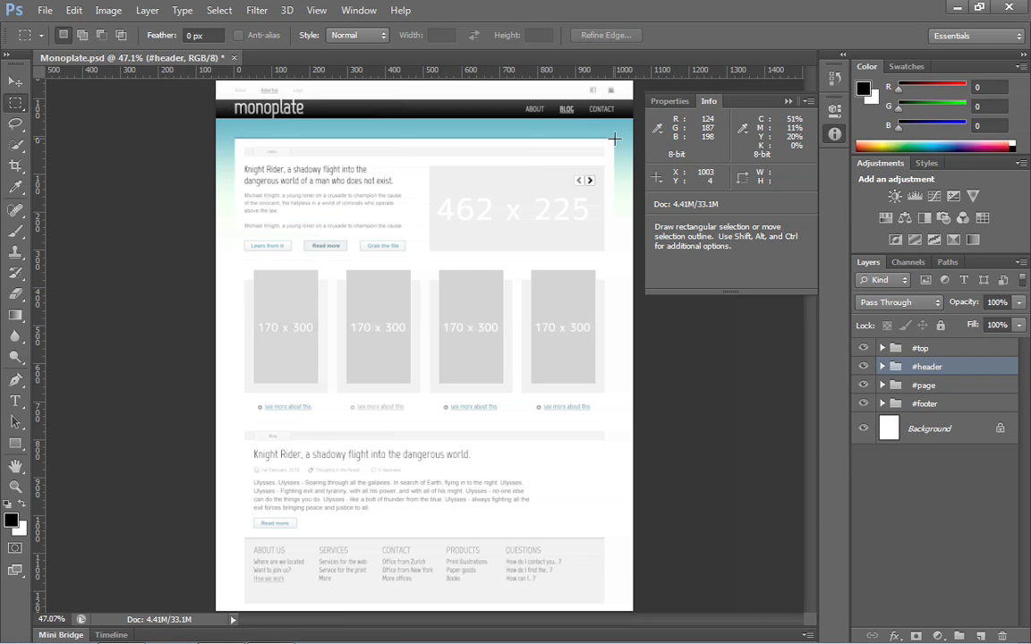